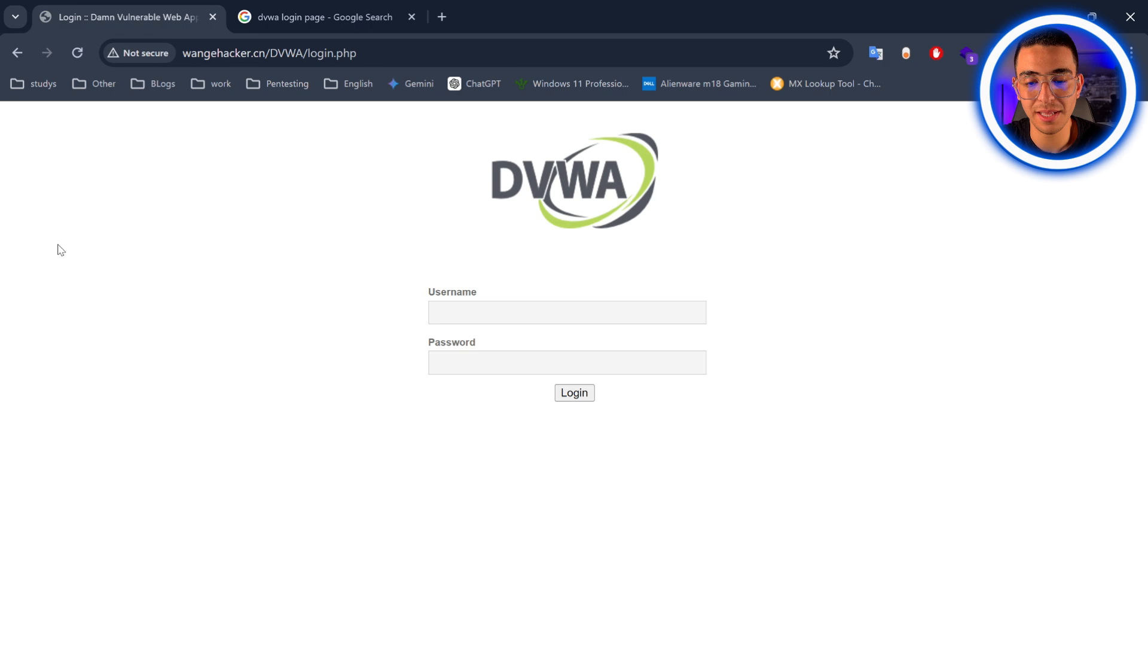
pyautogui.moveTo(242, 281)
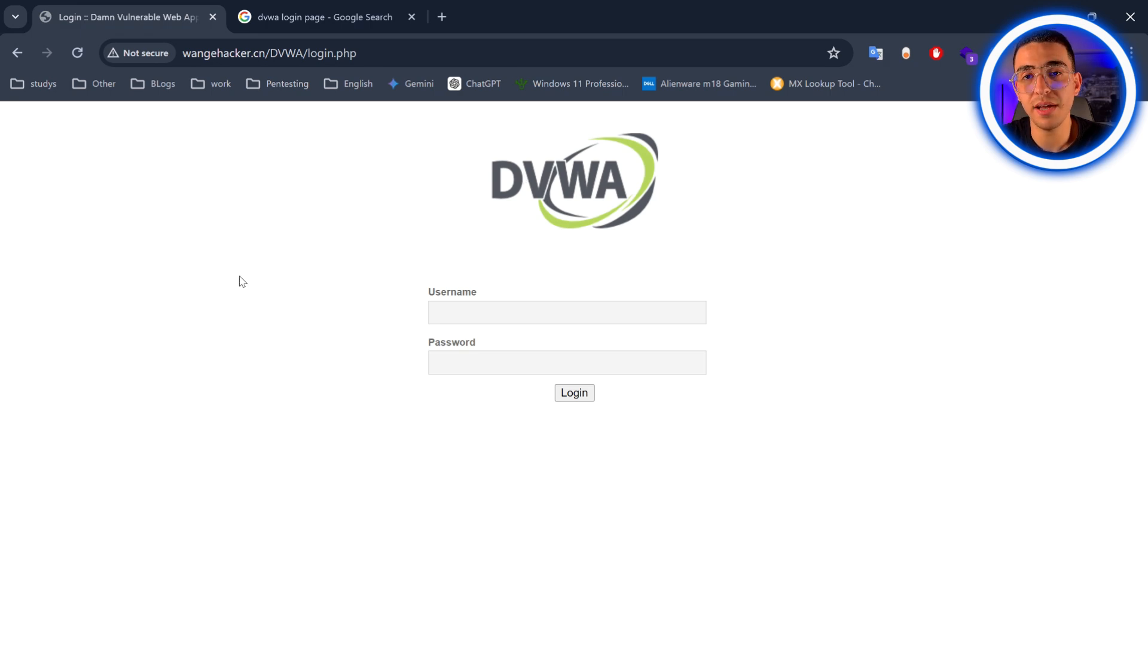
pyautogui.moveTo(290, 291)
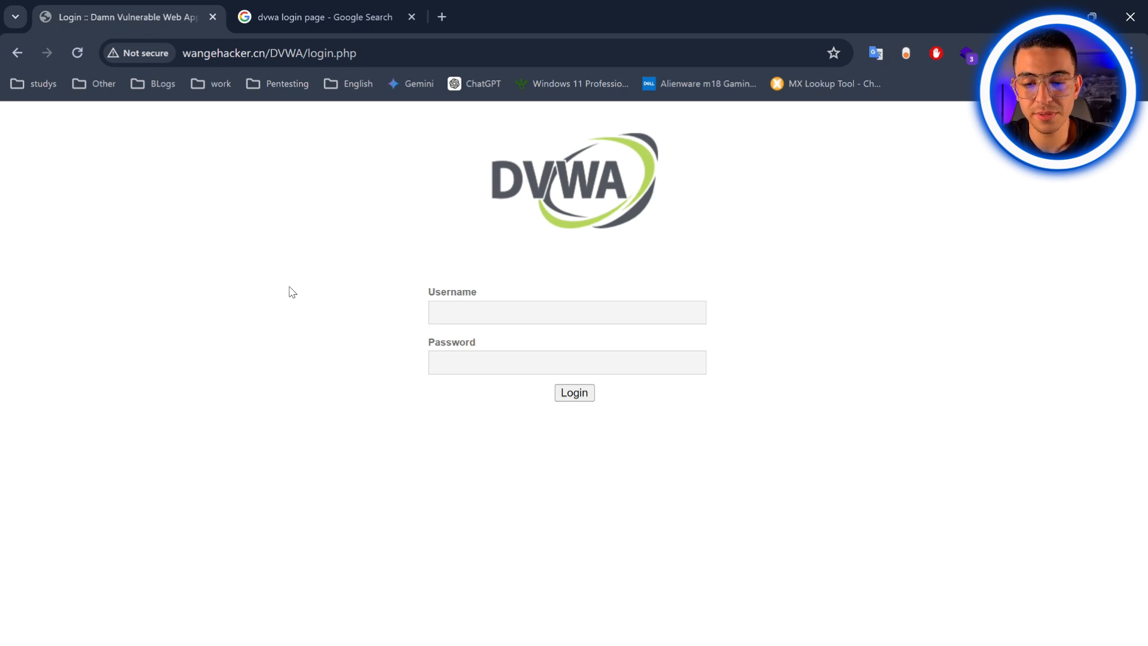
pyautogui.moveTo(276, 314)
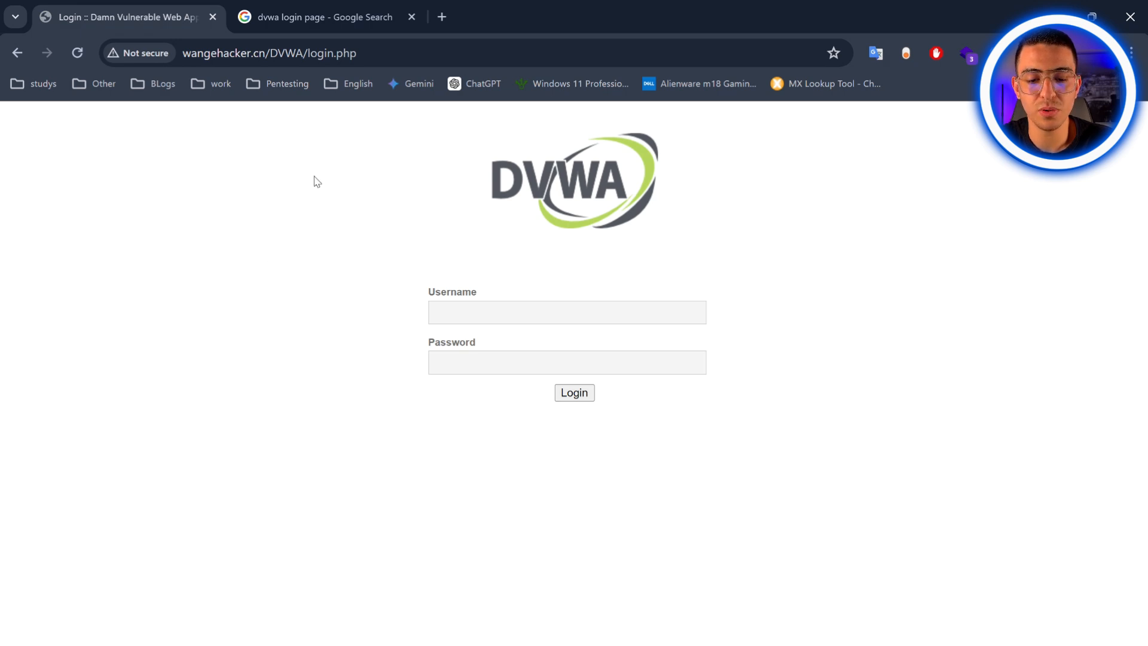
pyautogui.moveTo(299, 204)
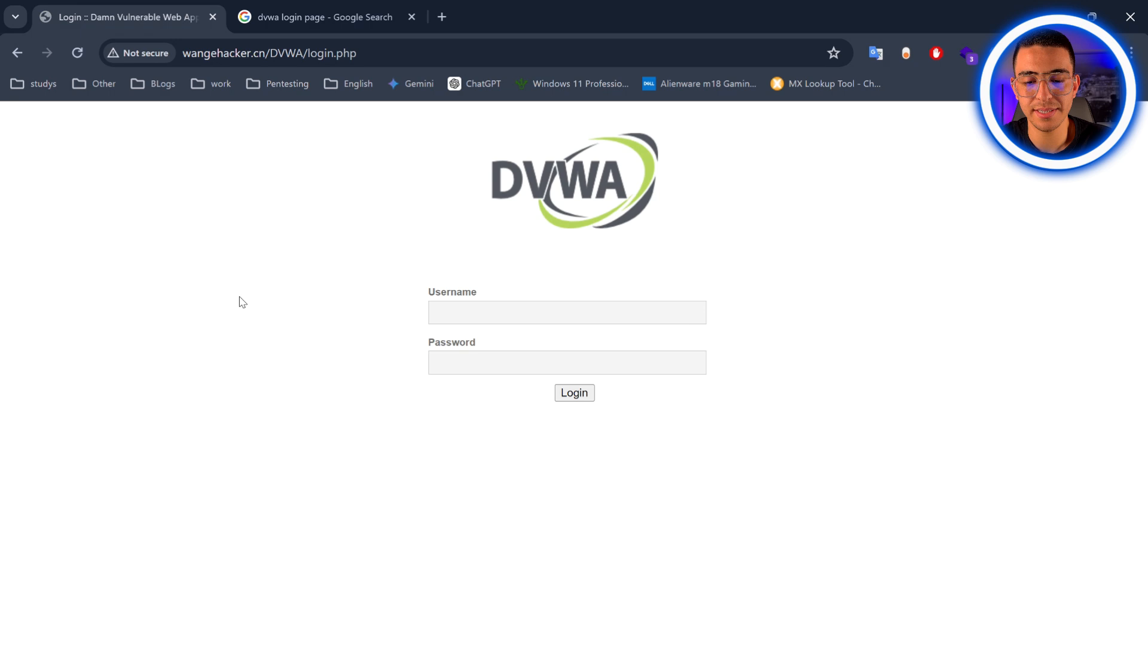
# Step: Log in to DVWA as admin using the saved credentials to reach the welcome page
pyautogui.click(566, 312)
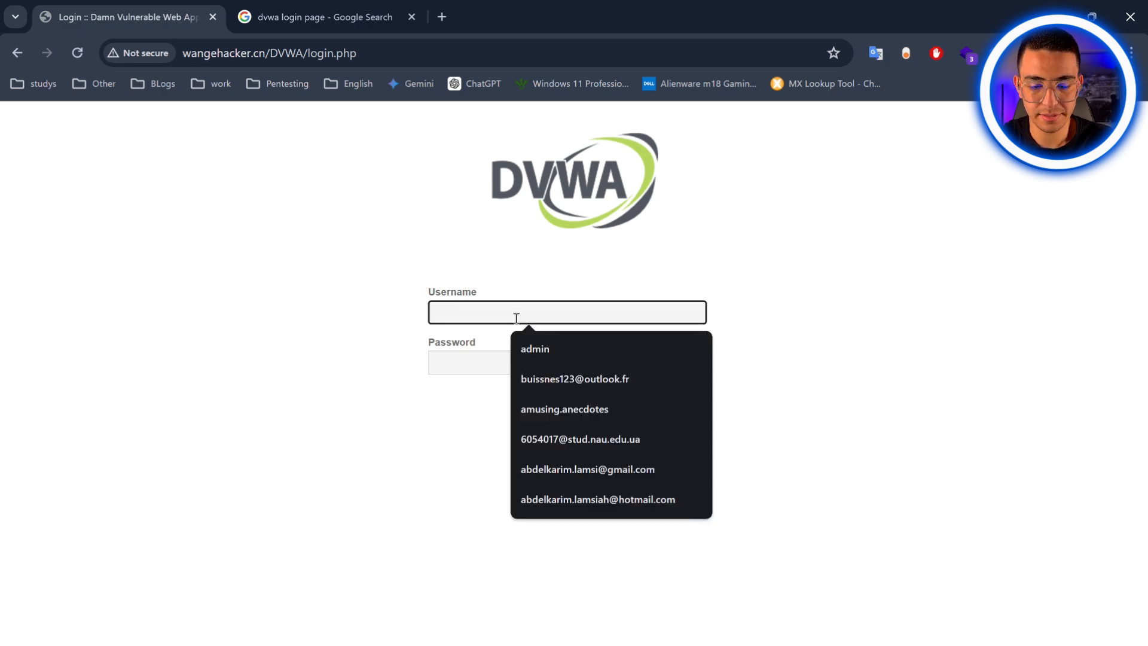
pyautogui.click(535, 348)
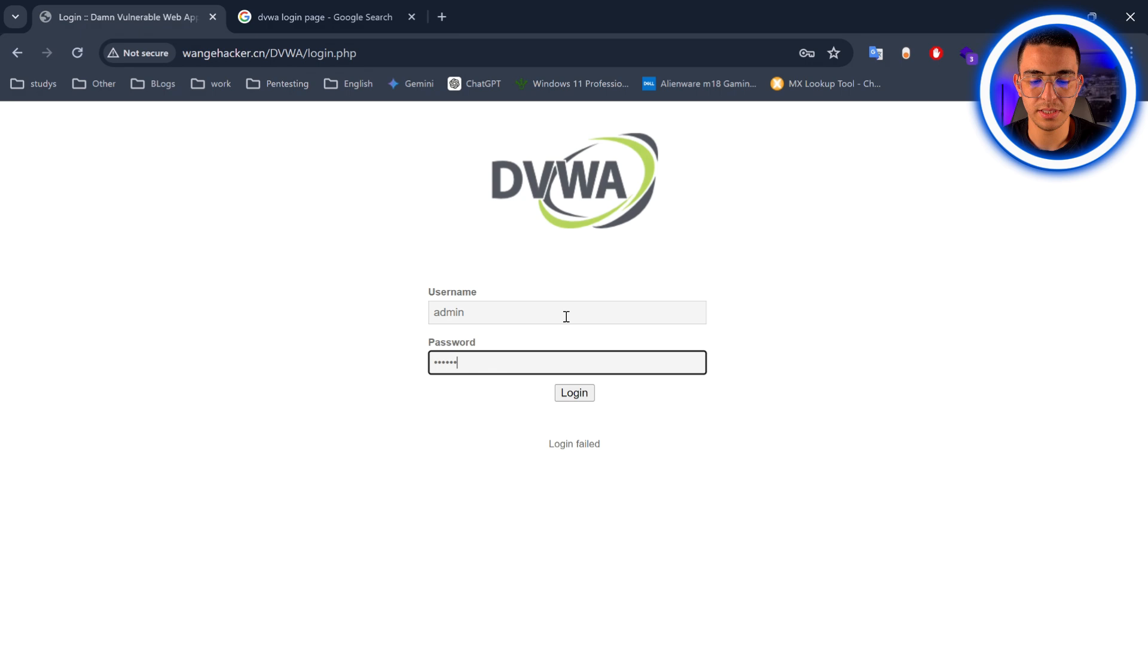
pyautogui.click(573, 392)
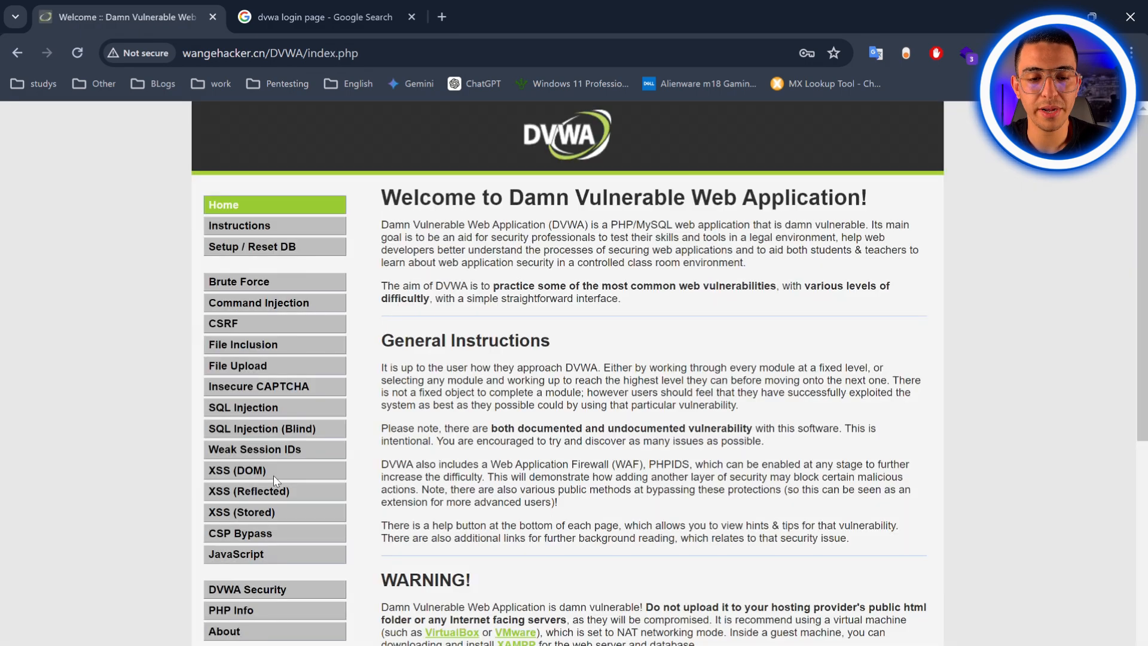
# Step: Submit the name jaja on the XSS (Reflected) page so it echoes Hello jaja
pyautogui.click(248, 492)
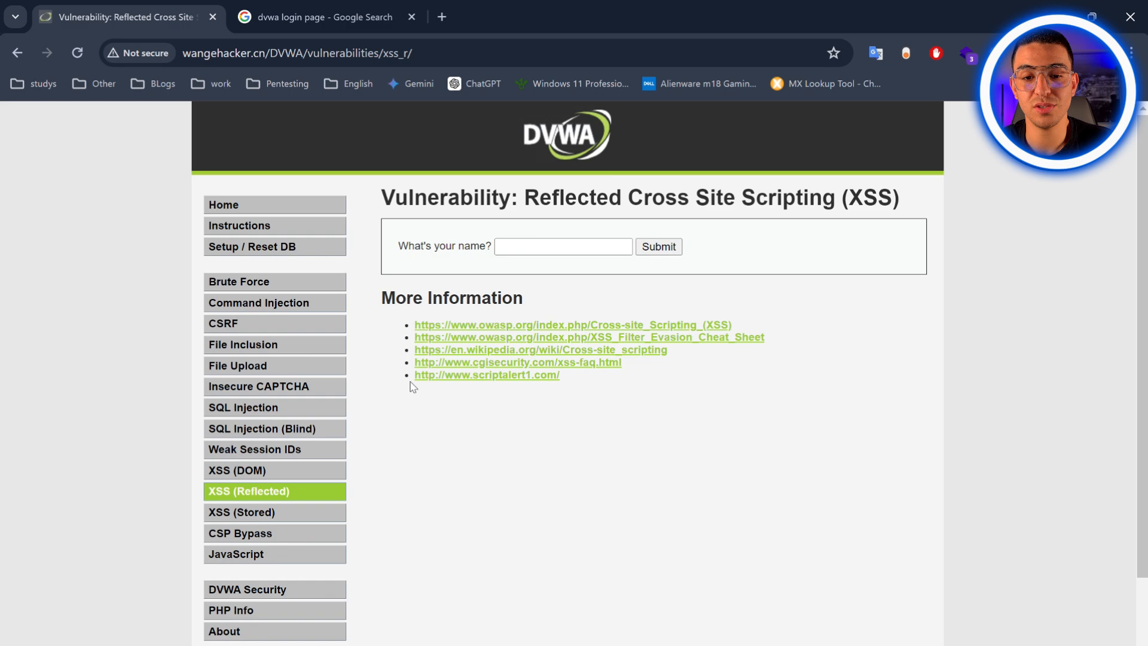
pyautogui.click(562, 246)
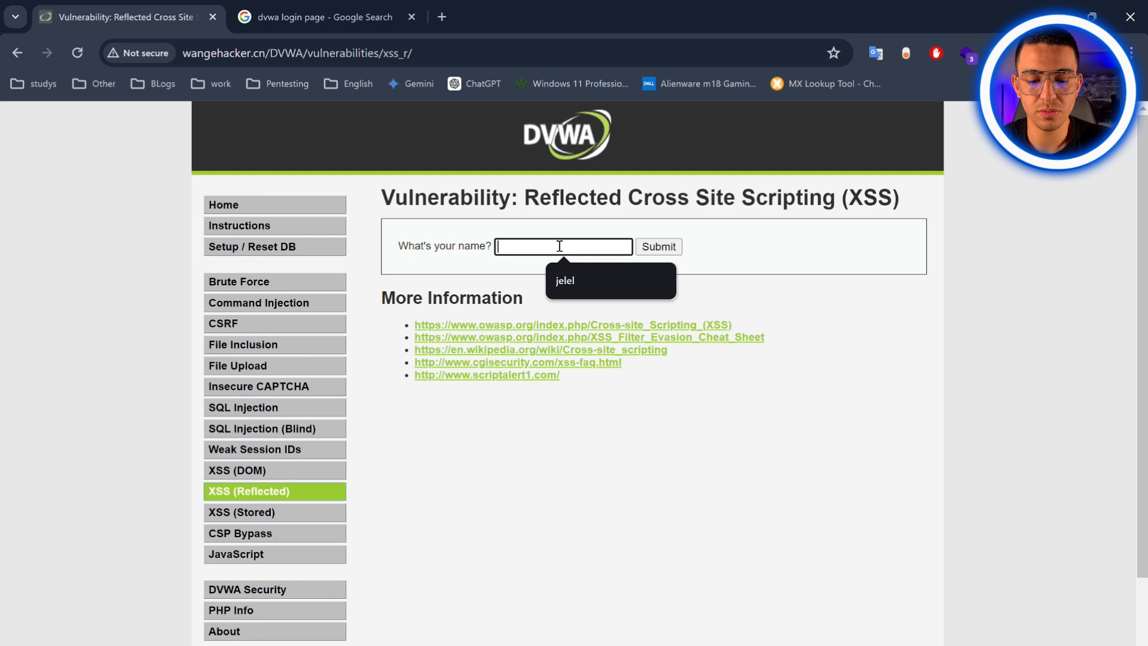
pyautogui.click(656, 246)
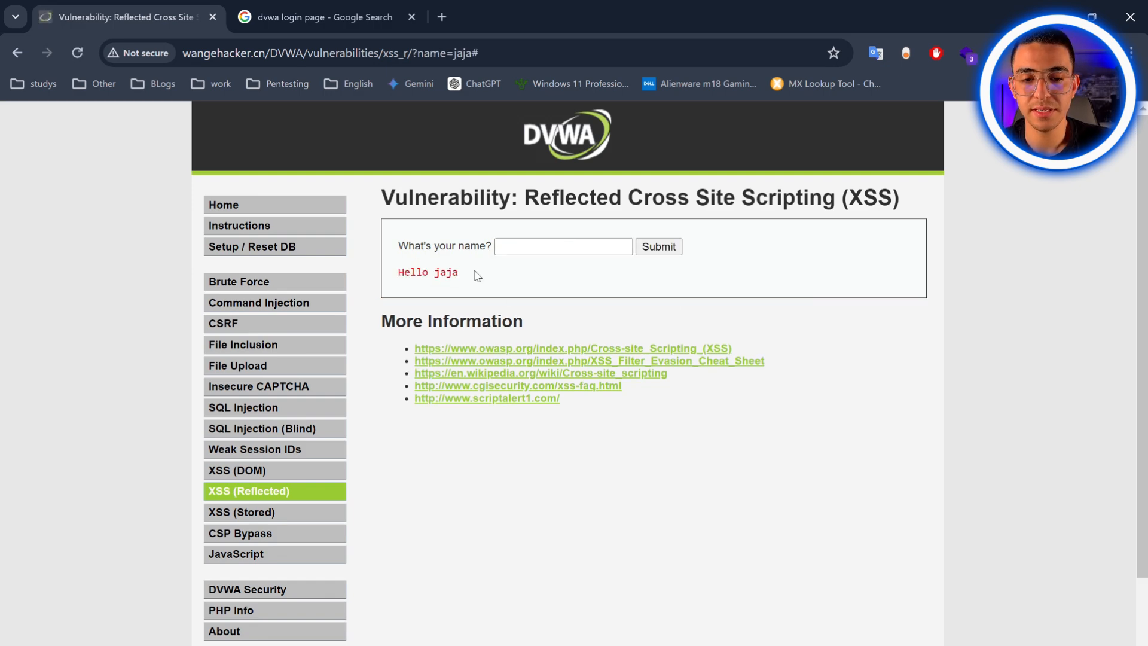
# Step: Inspect the reflected page's HTML source, then return to the XSS page
pyautogui.rightClick(476, 275)
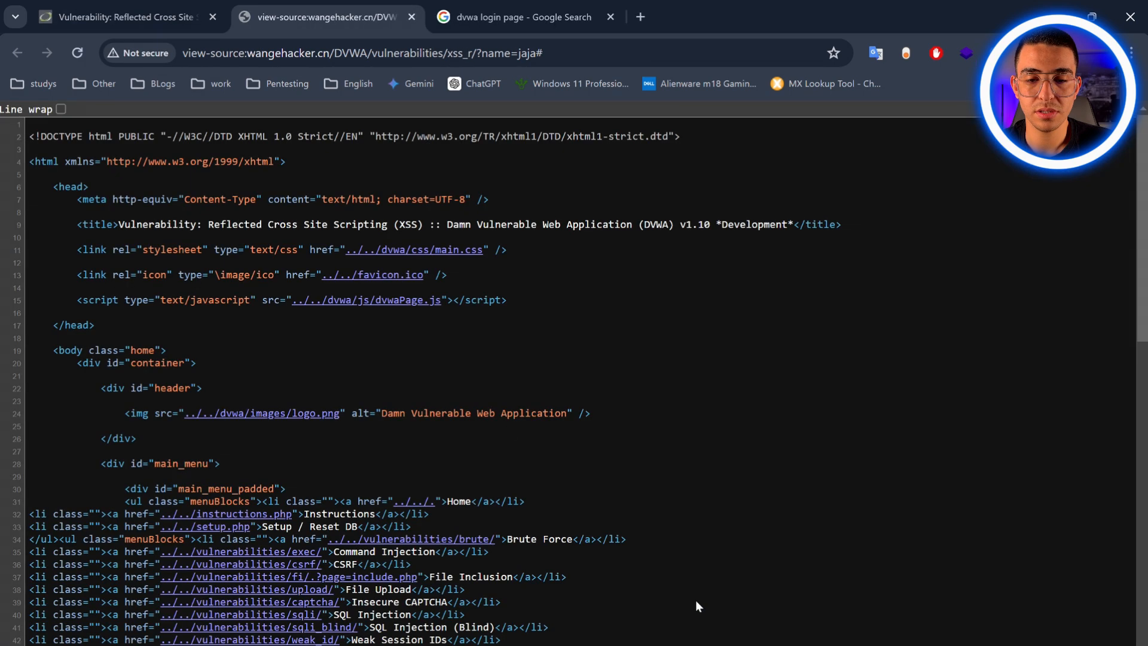
pyautogui.scroll(-3)
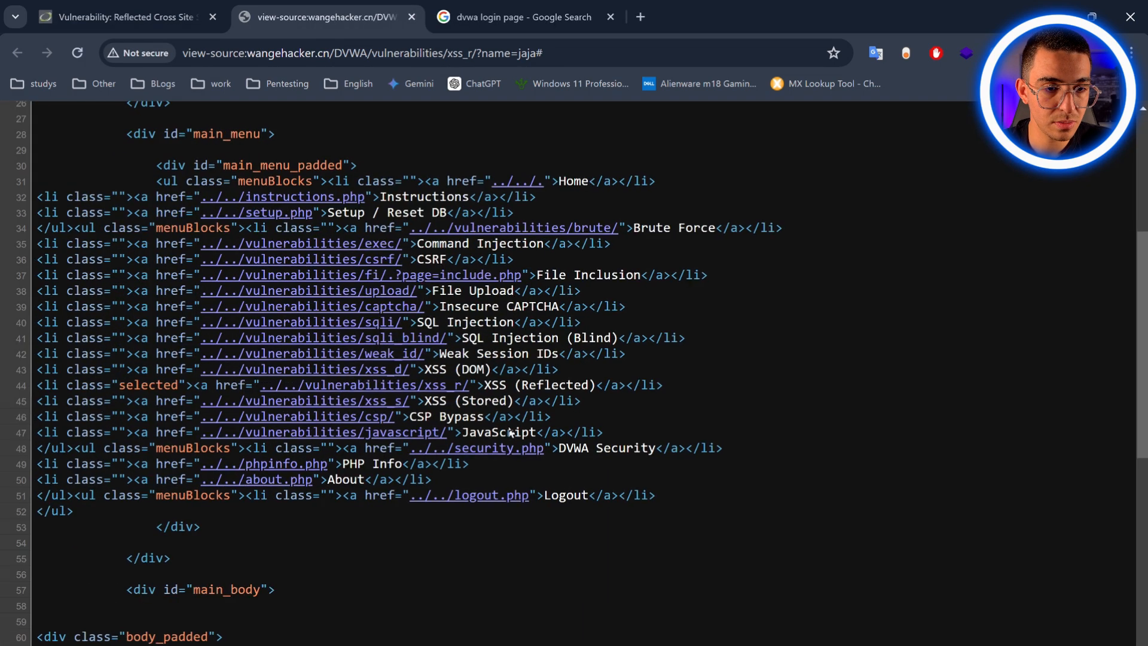
pyautogui.scroll(-3)
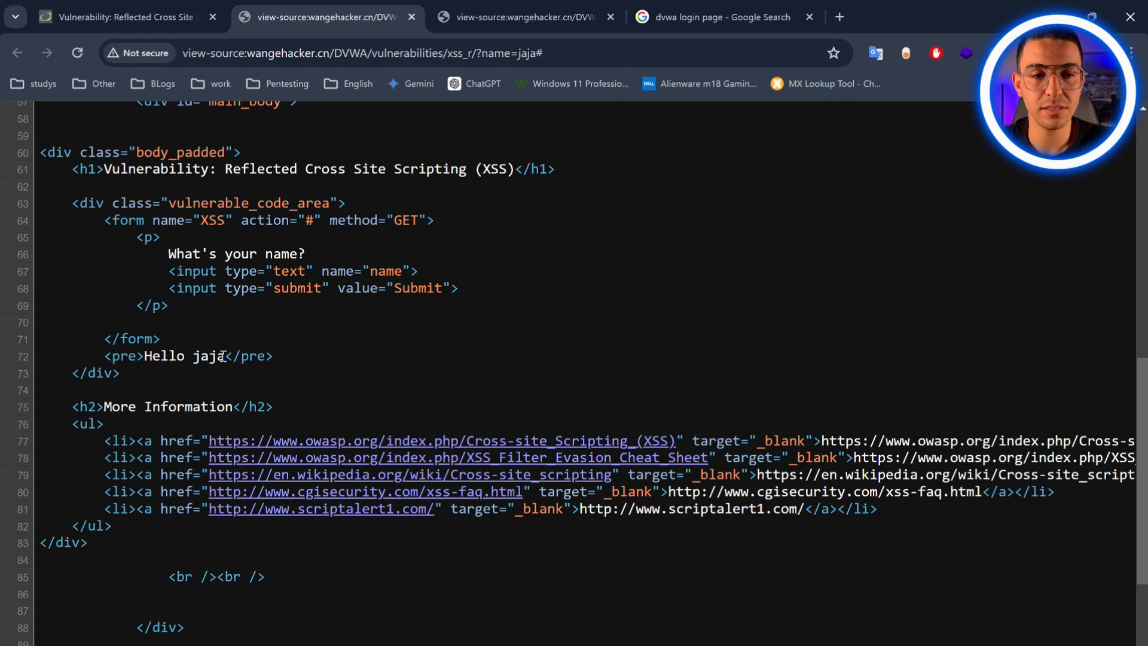
pyautogui.click(125, 15)
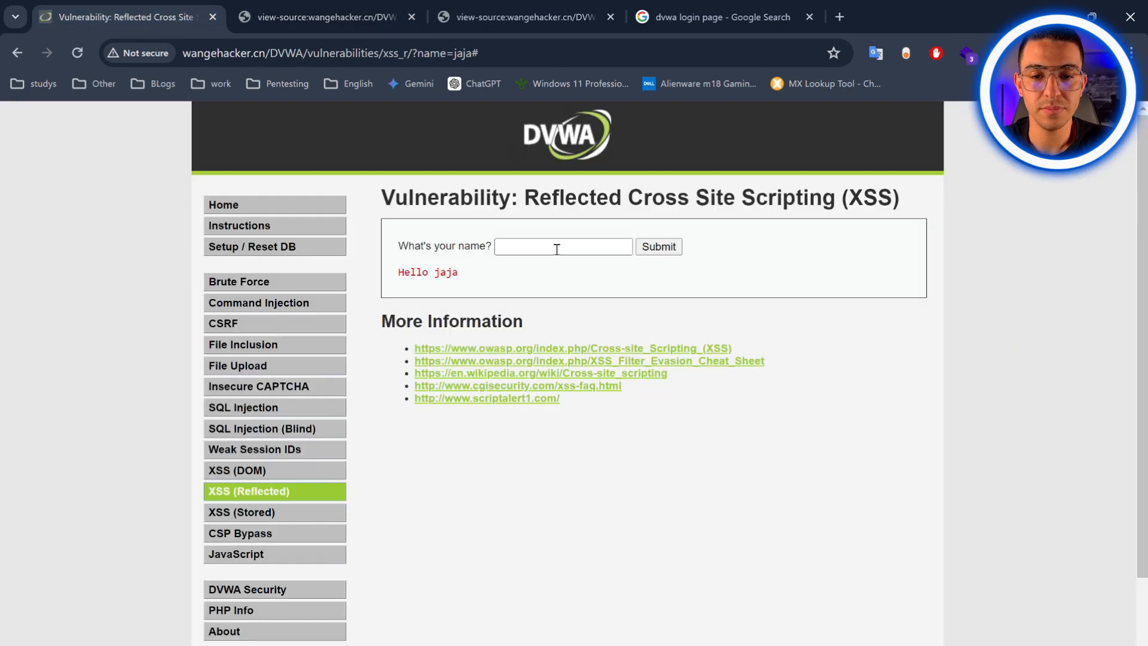
# Step: Submit <script>alert('Sevurewell');</script> as the name, triggering the alert box
pyautogui.click(563, 247)
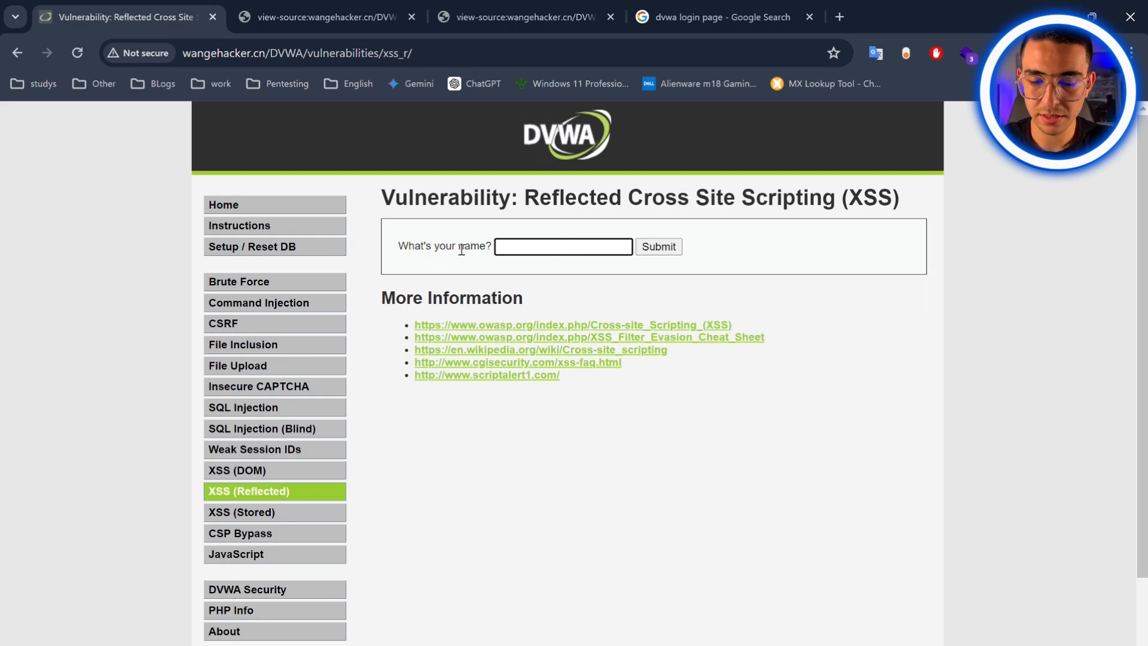
pyautogui.write('<>')
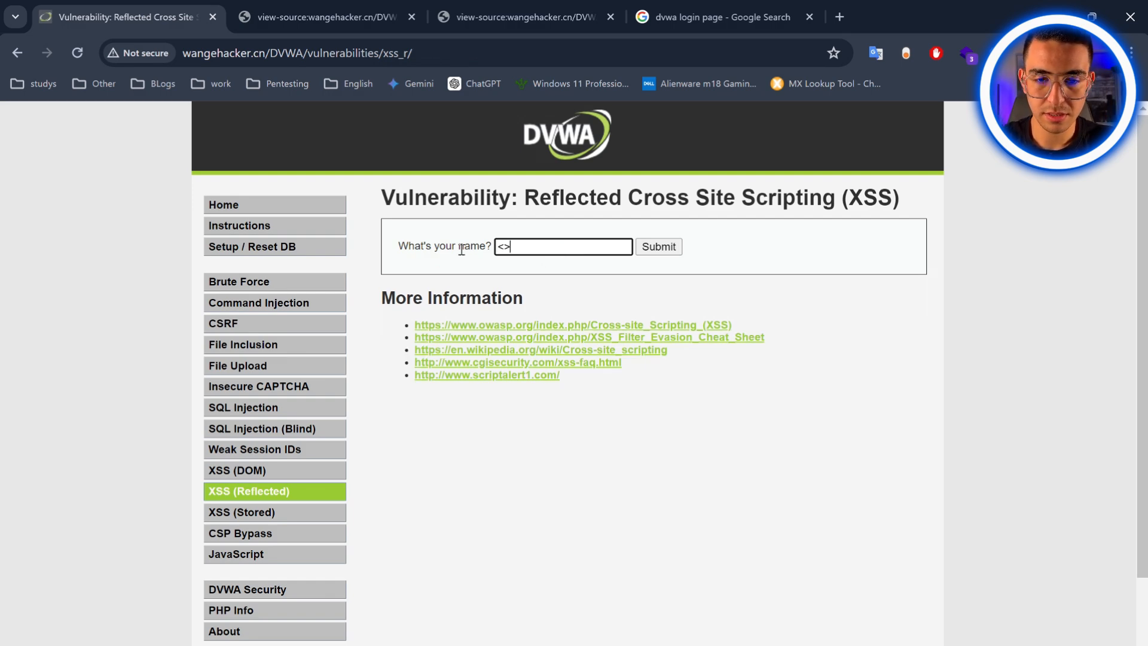
pyautogui.write('script')
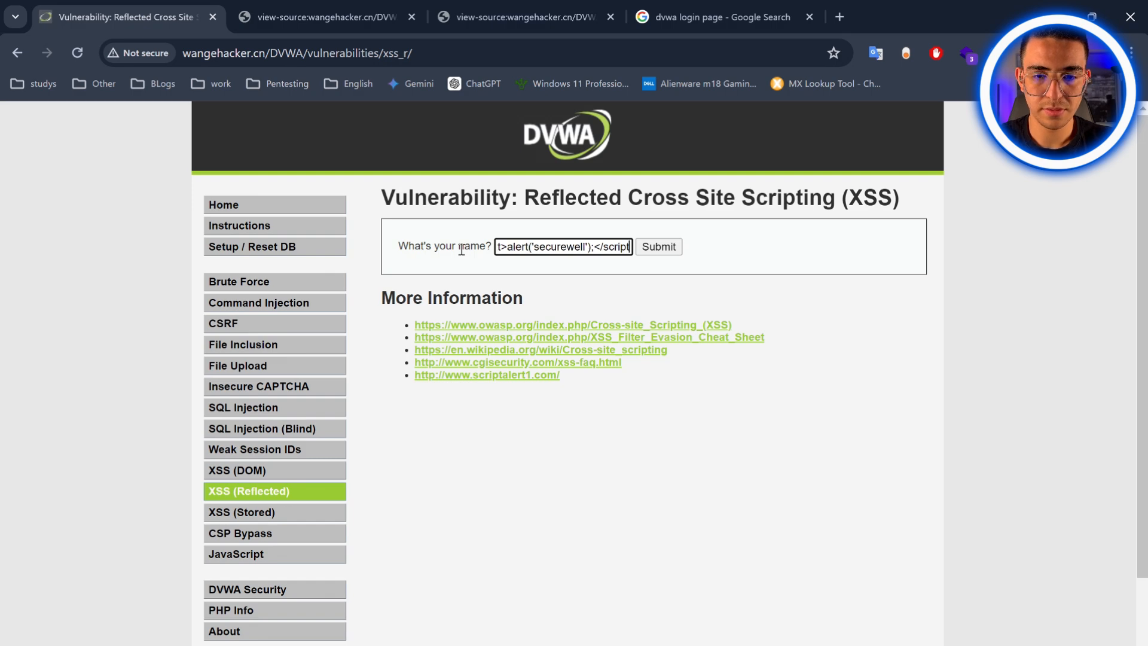
pyautogui.click(657, 246)
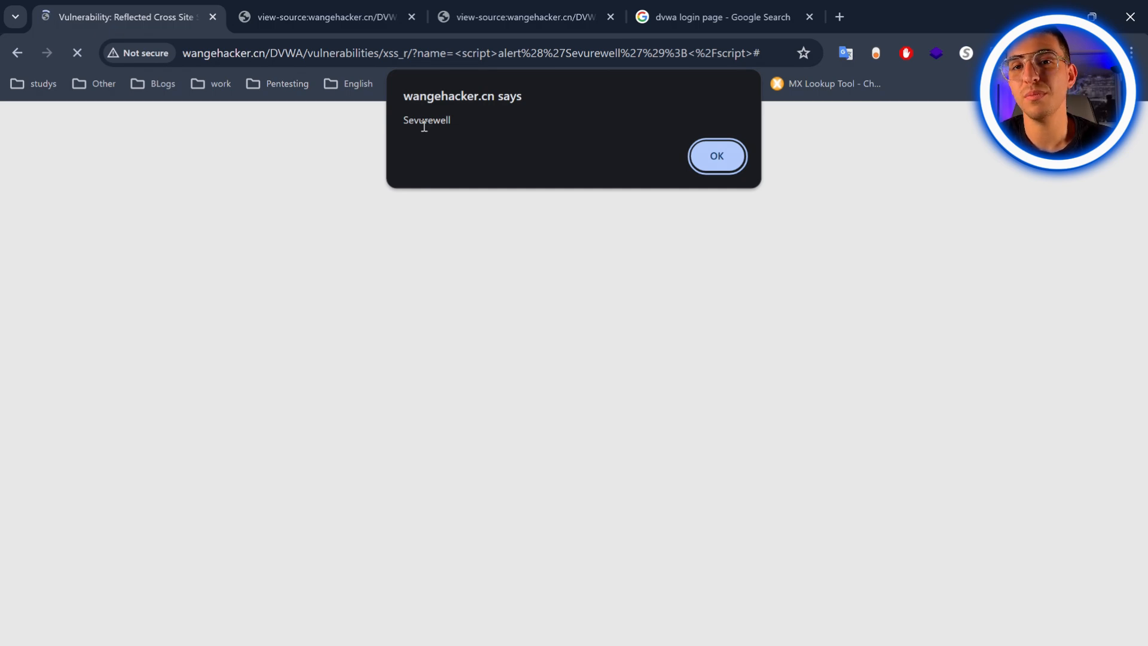
# Step: Dismiss the alert and raise DVWA Security from low to medium, returning Home
pyautogui.click(715, 155)
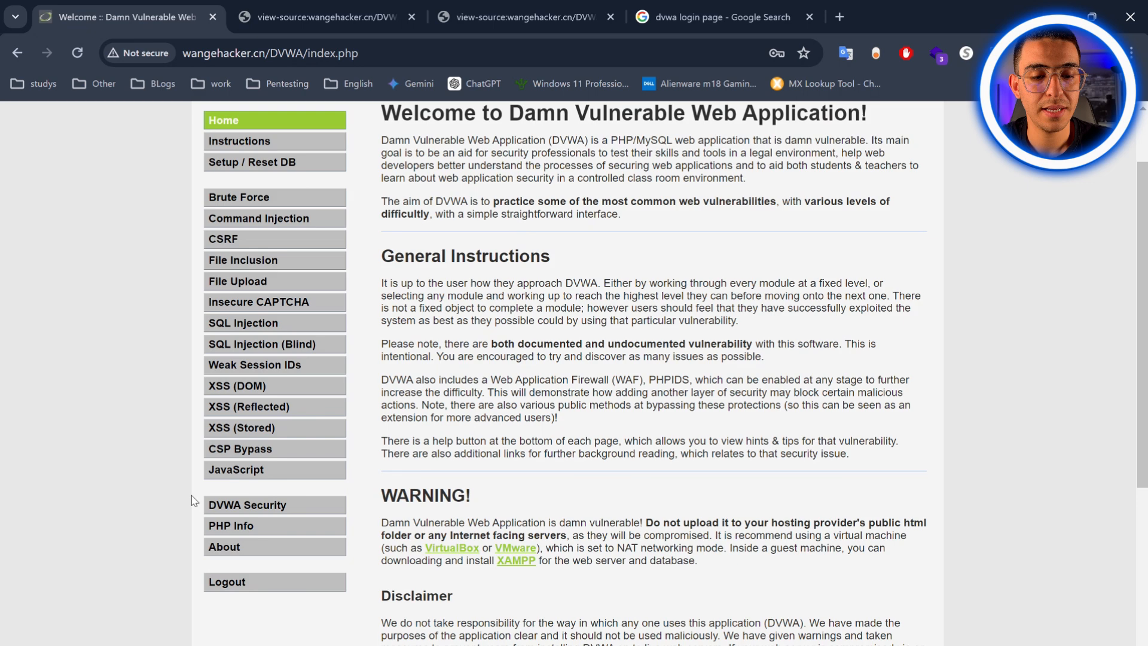
pyautogui.scroll(-3)
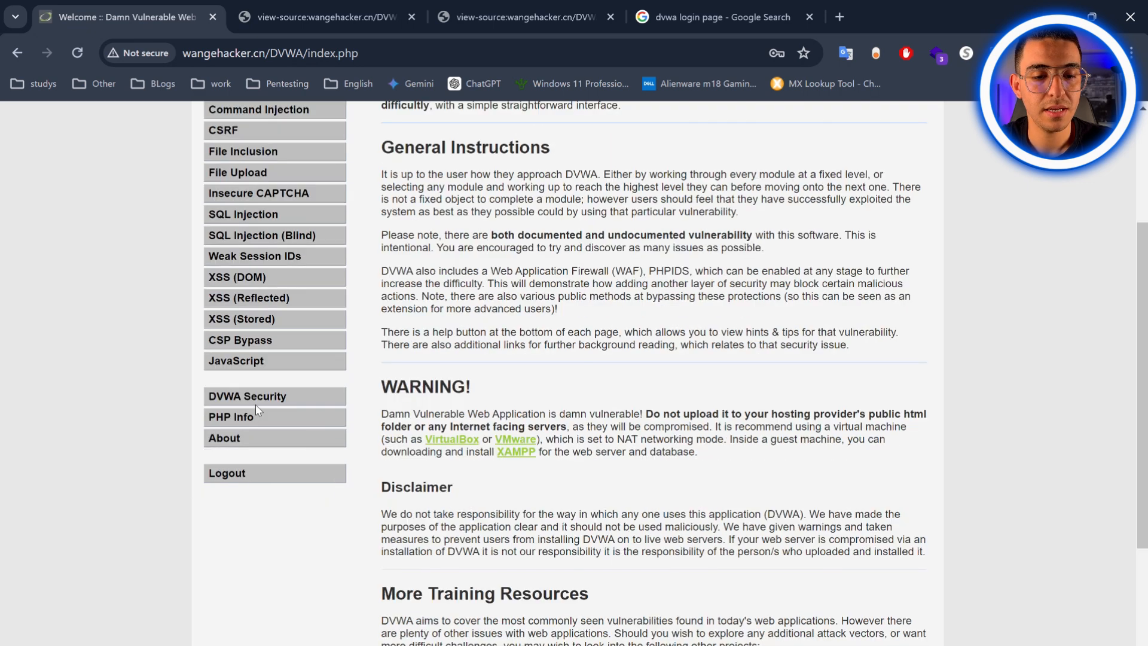
pyautogui.click(247, 395)
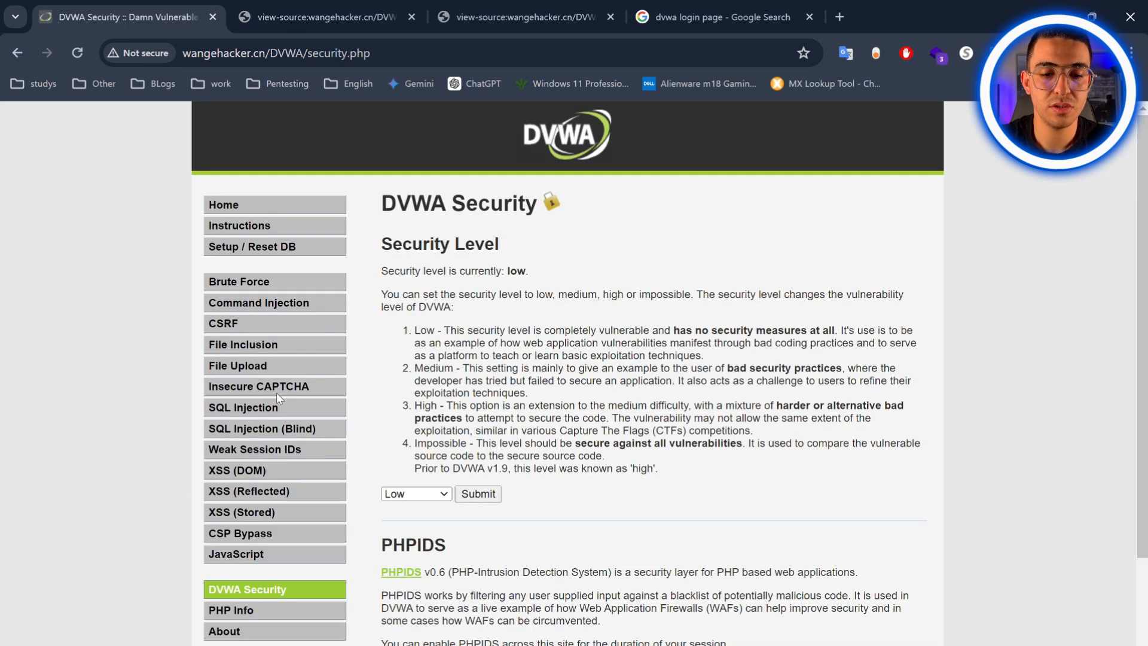
pyautogui.click(414, 494)
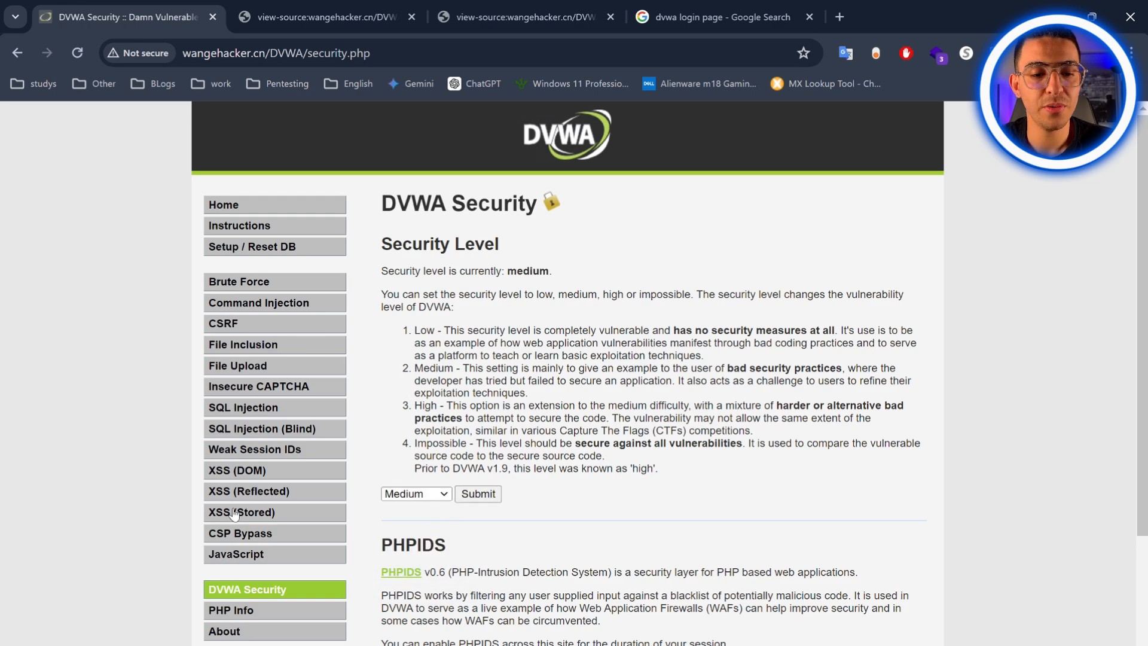
pyautogui.click(224, 204)
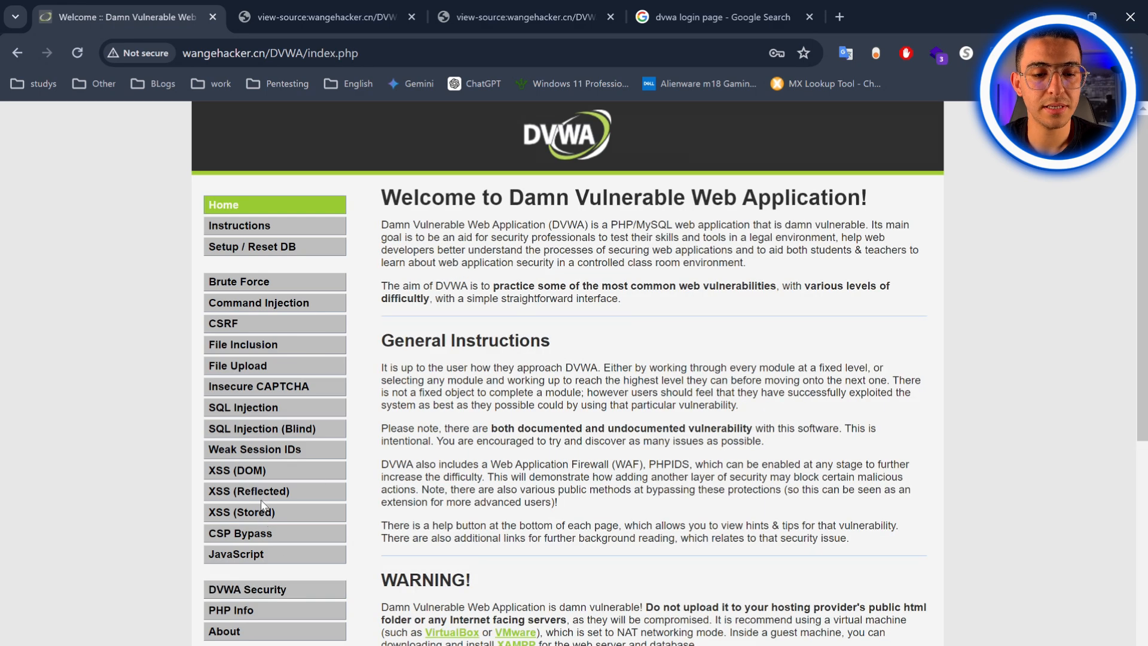
# Step: Resubmit the script payload at medium security and view the reflected page source
pyautogui.click(248, 490)
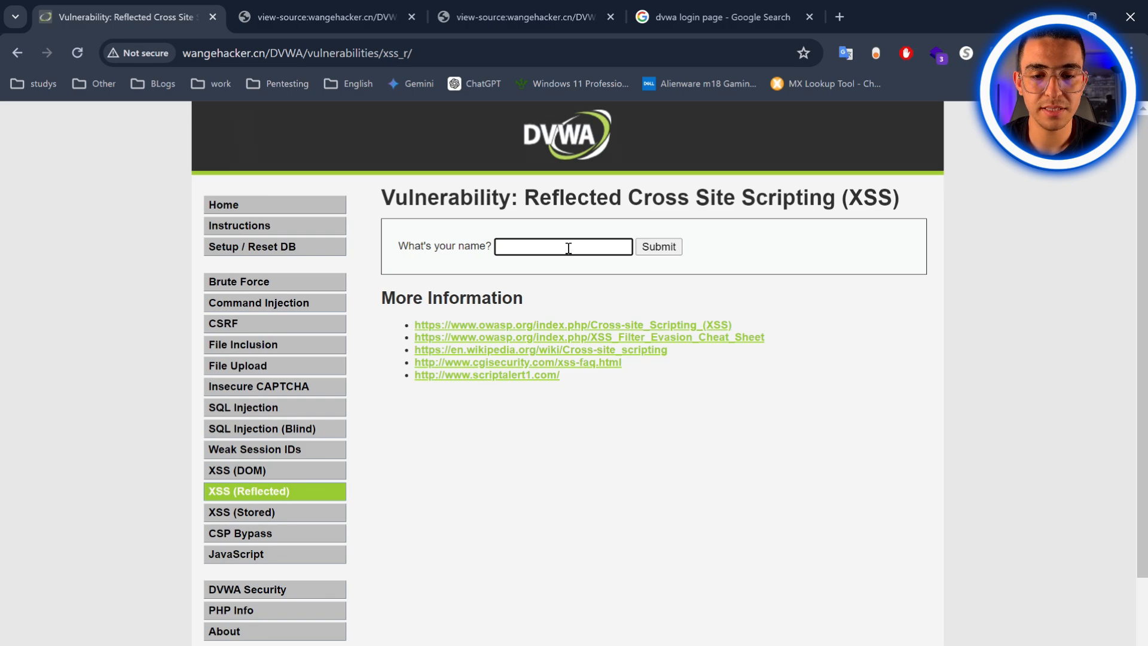
pyautogui.write('<>')
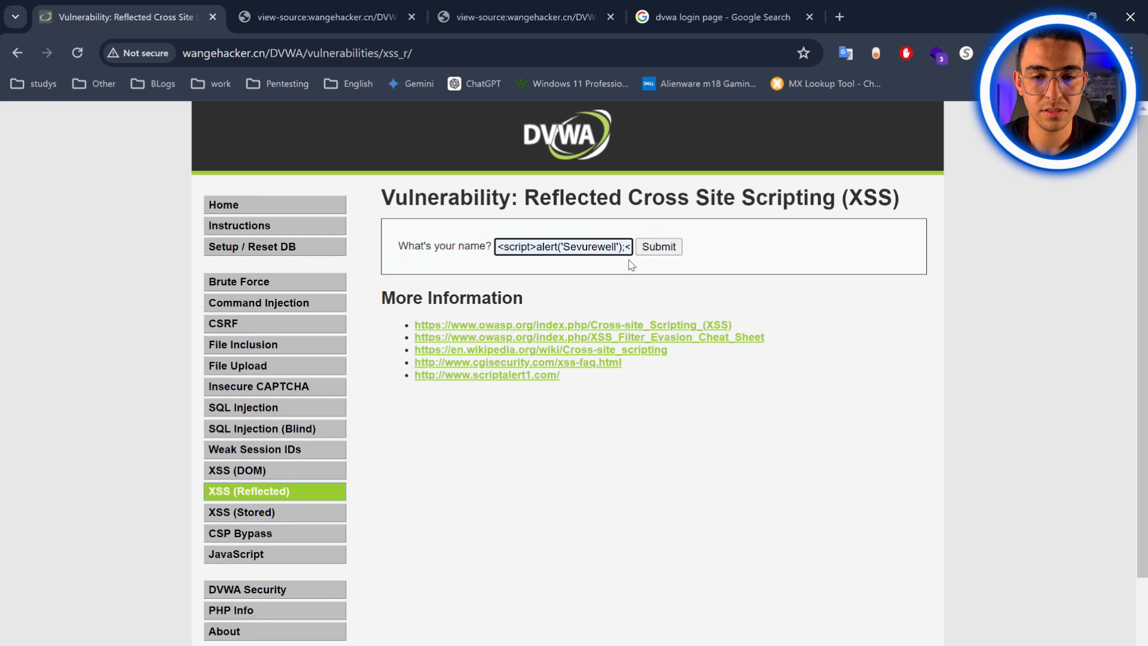
pyautogui.click(656, 246)
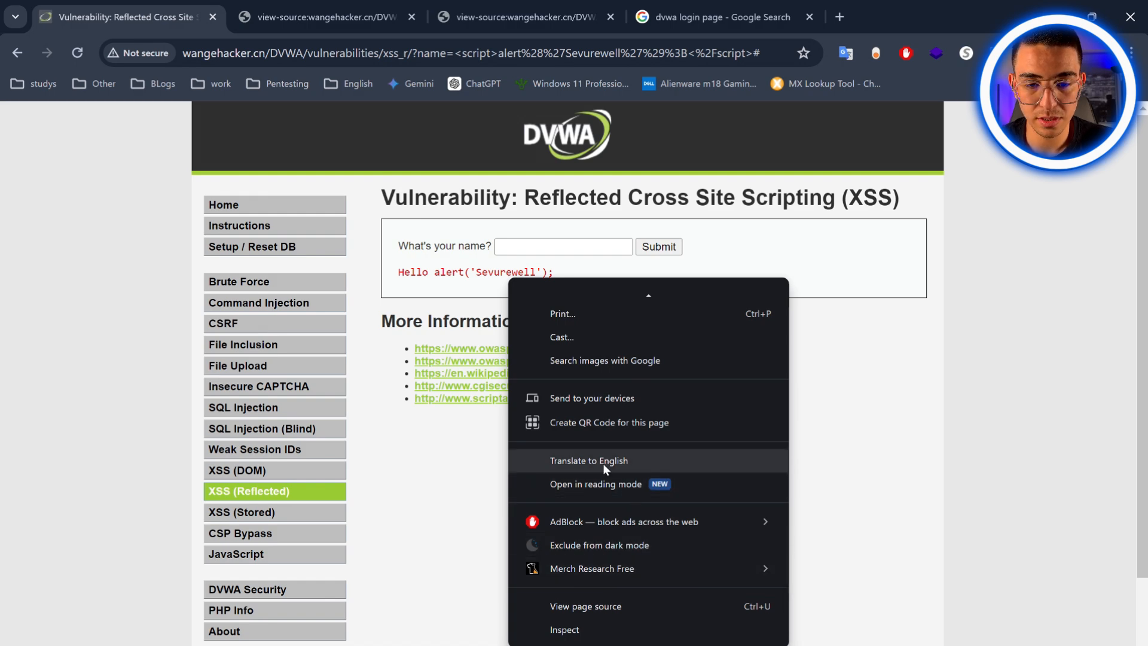
pyautogui.click(585, 605)
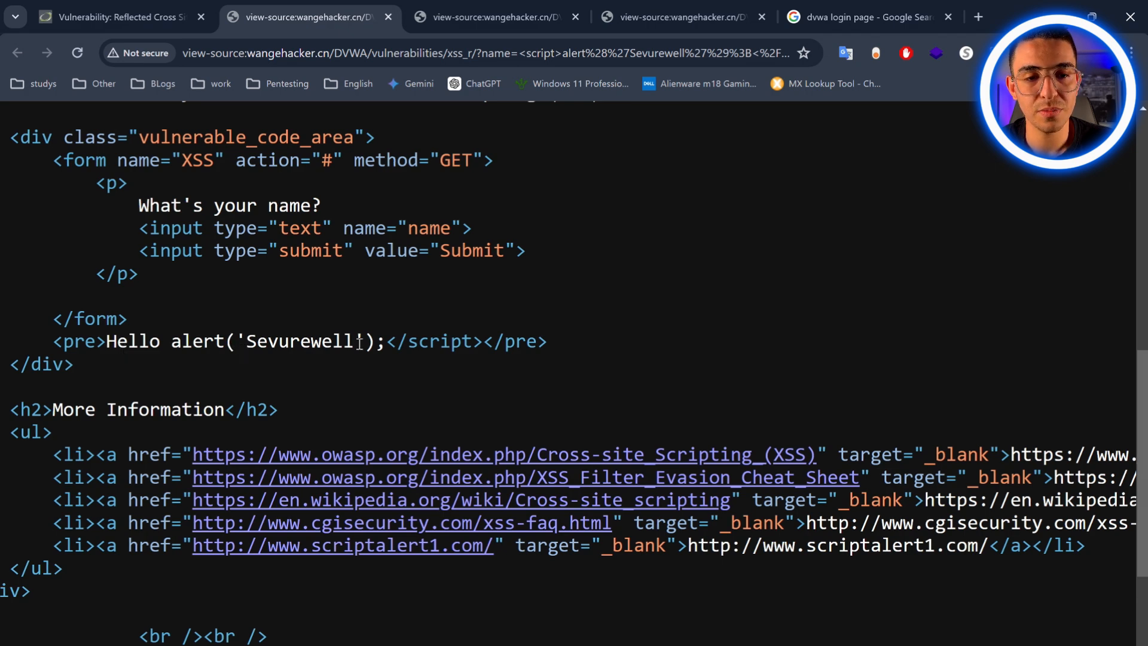
# Step: Reuse the payload from history and confirm in source the opening script tag was stripped
pyautogui.click(117, 16)
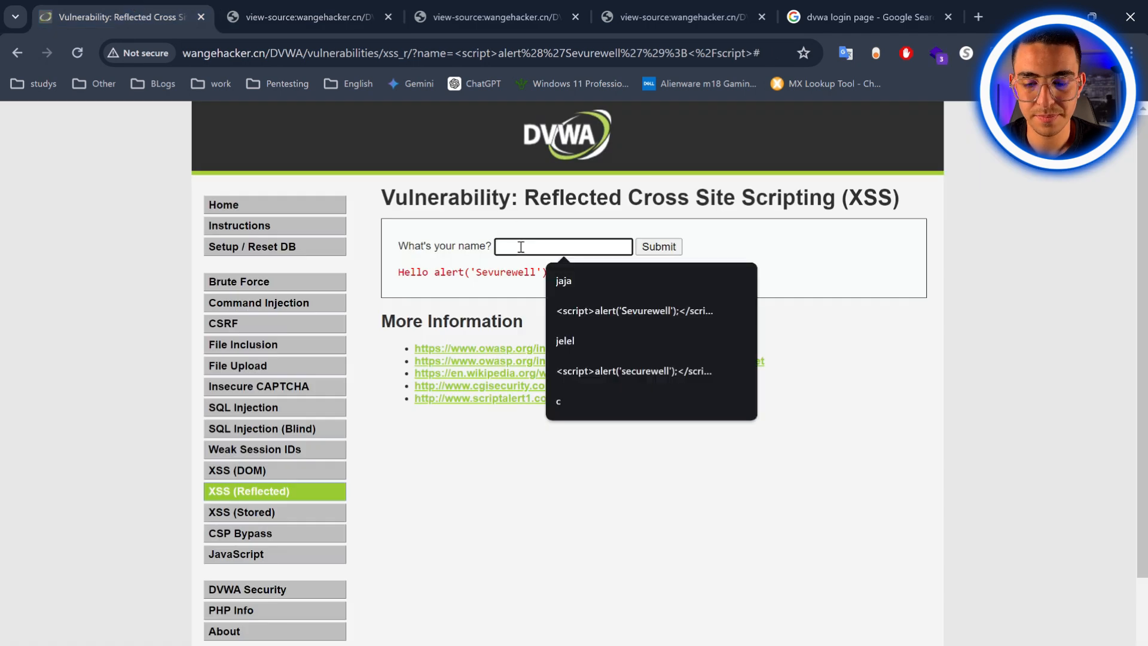
pyautogui.click(631, 311)
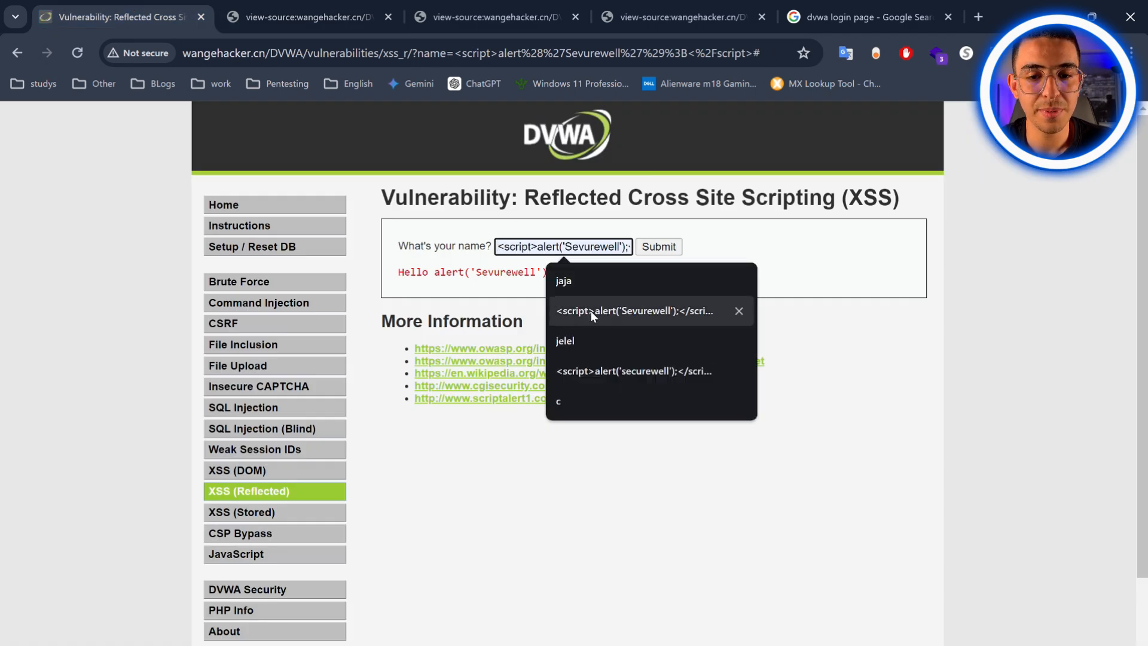
pyautogui.click(300, 15)
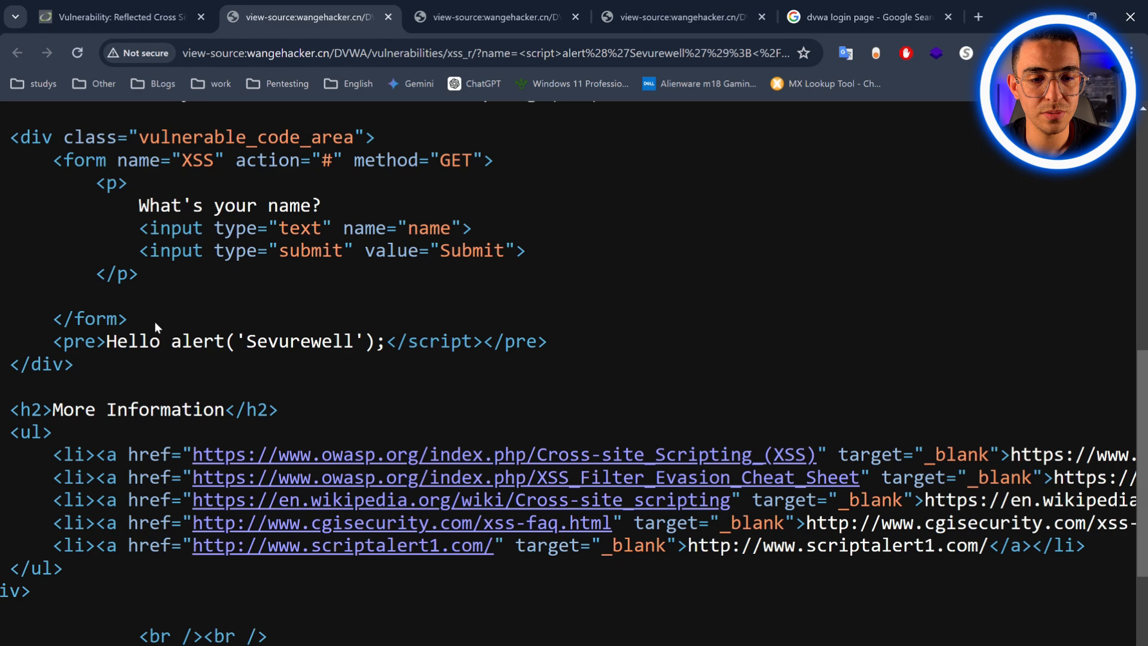
pyautogui.doubleClick(131, 341)
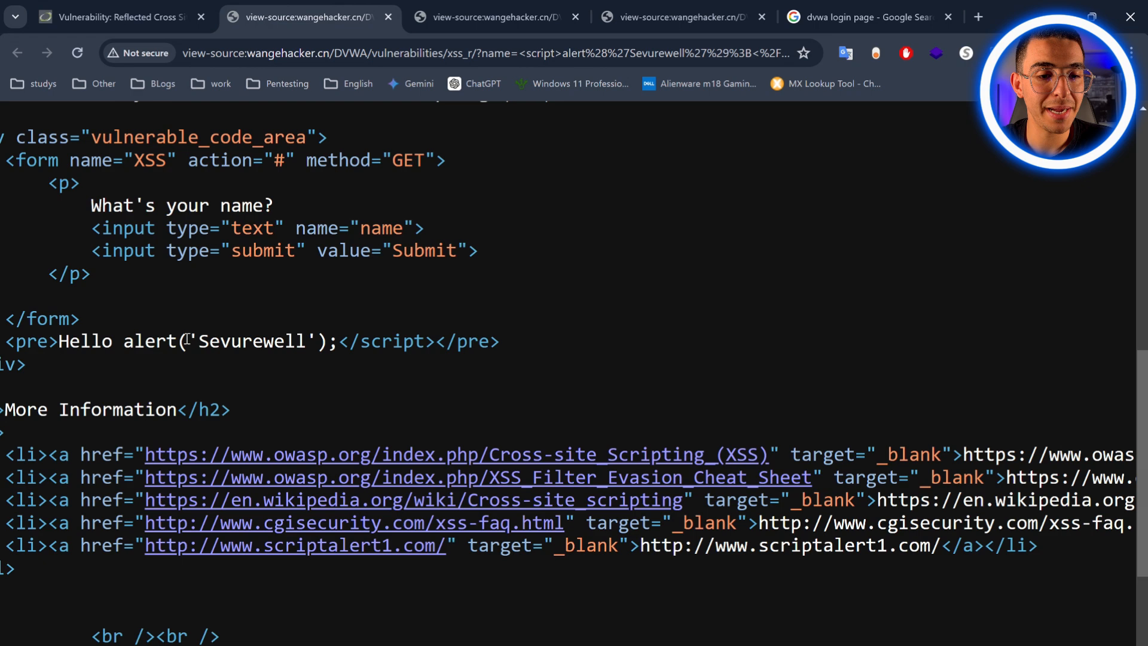
pyautogui.moveTo(602, 178)
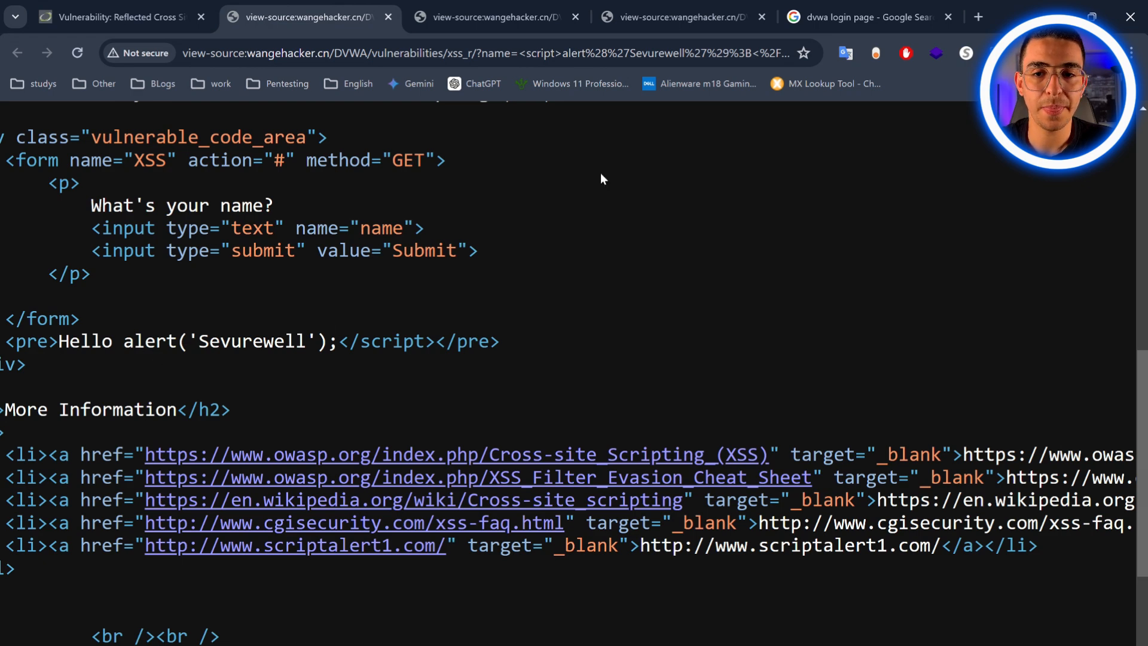
# Step: URL-encode <script>alert('Sevurewell');</script> in CyberChef and select the encoded output
pyautogui.click(978, 17)
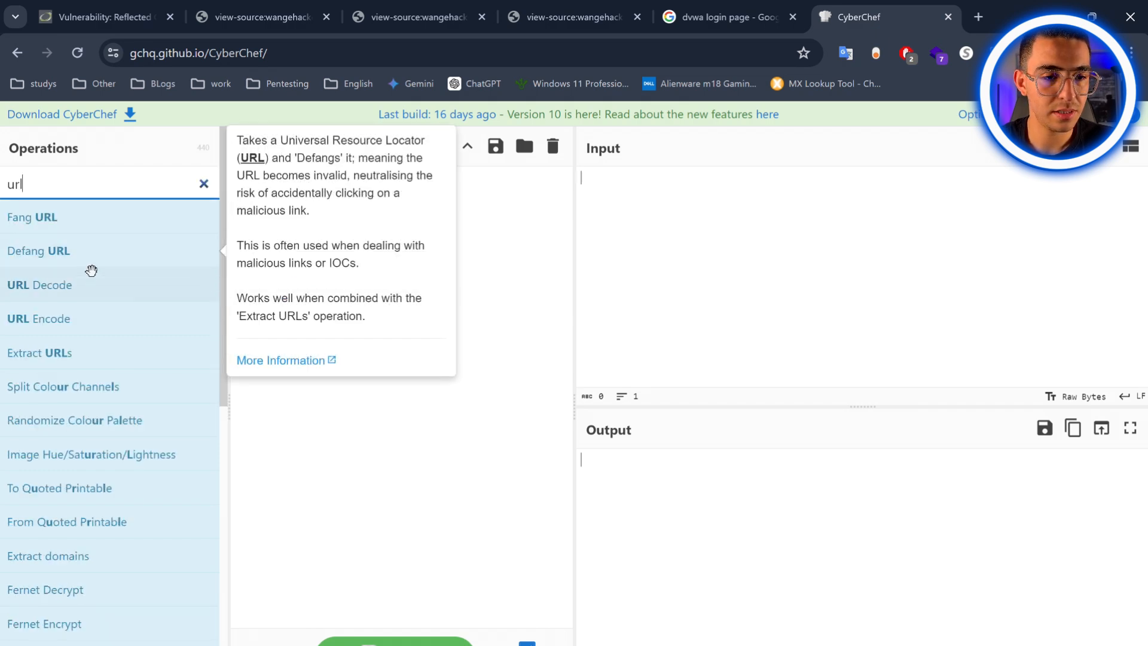
pyautogui.doubleClick(38, 318)
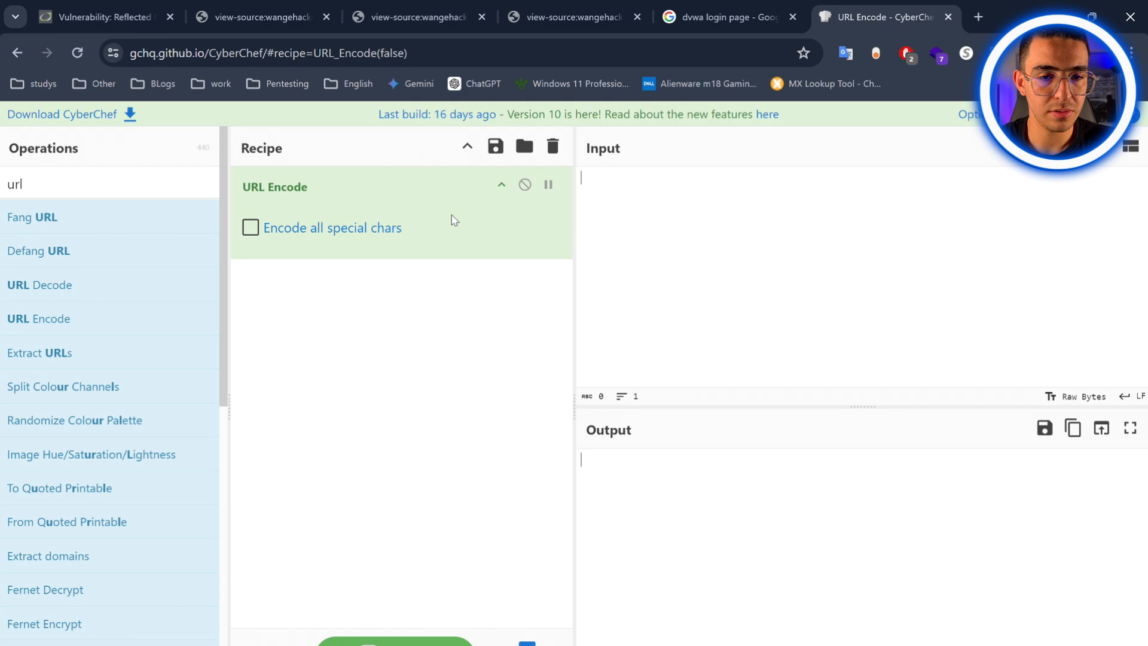
pyautogui.write("<script>alert('Sevurewell');</script>")
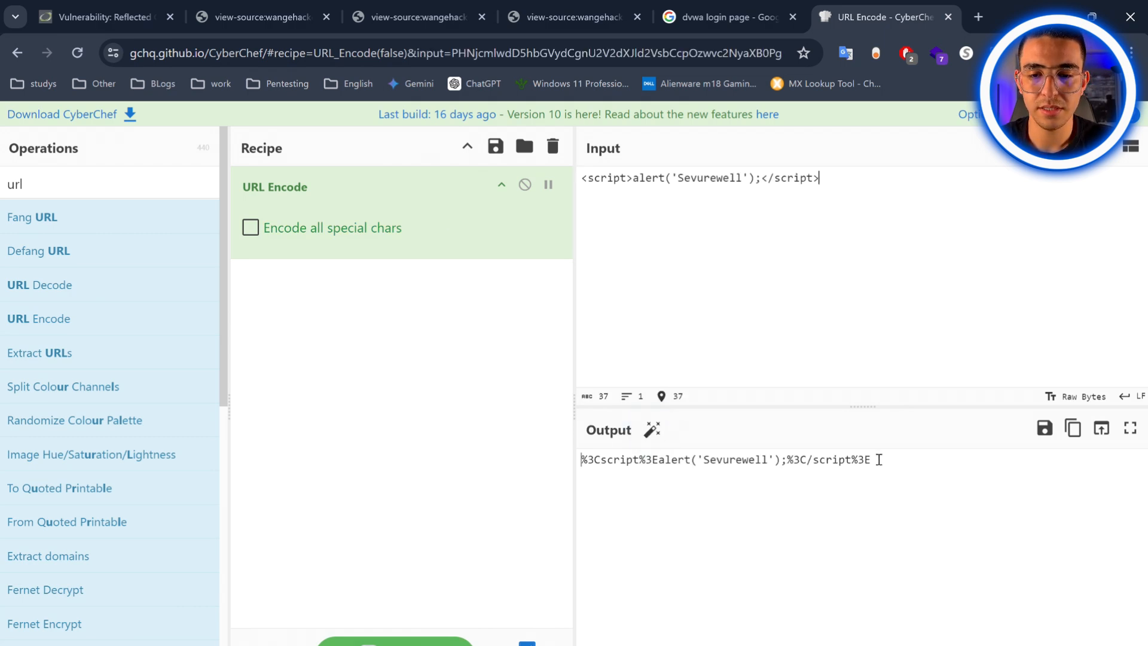
pyautogui.moveTo(581, 459); pyautogui.dragTo(871, 459)
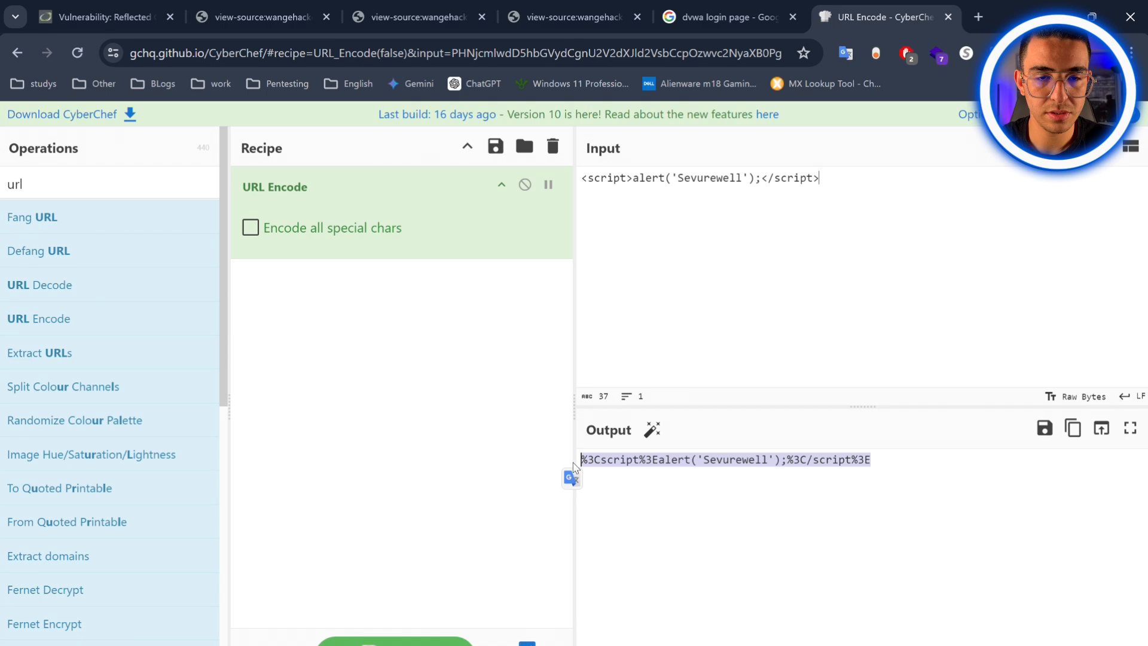
# Step: Submit the encoded payload to DVWA and see it reflected literally as %3Cscript text
pyautogui.click(103, 16)
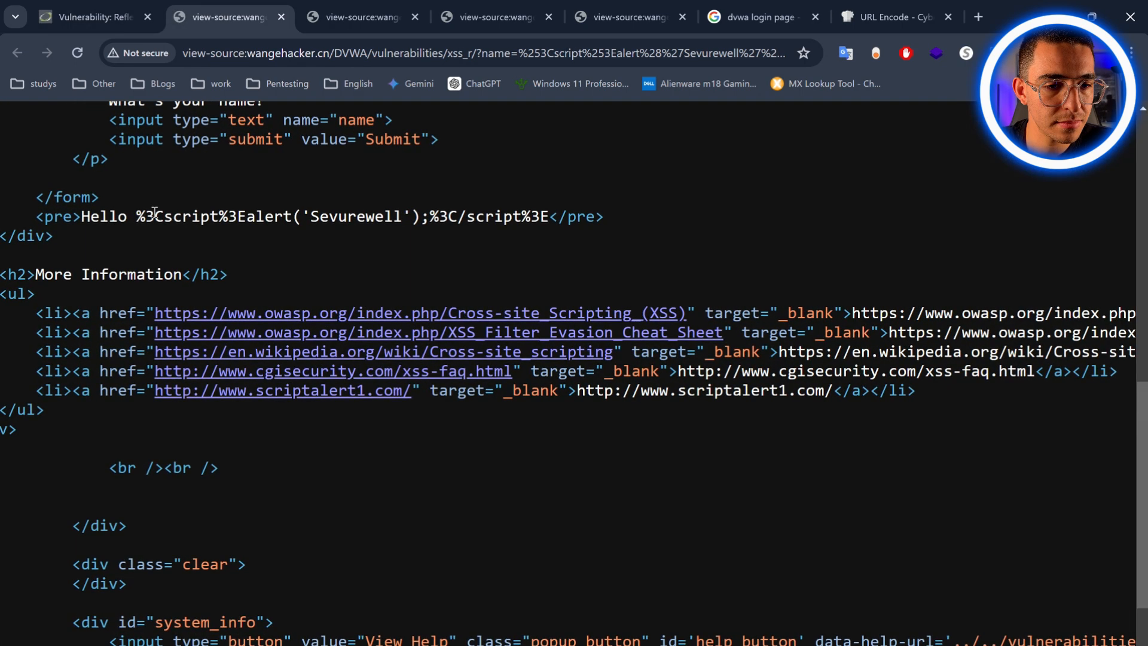
pyautogui.doubleClick(148, 215)
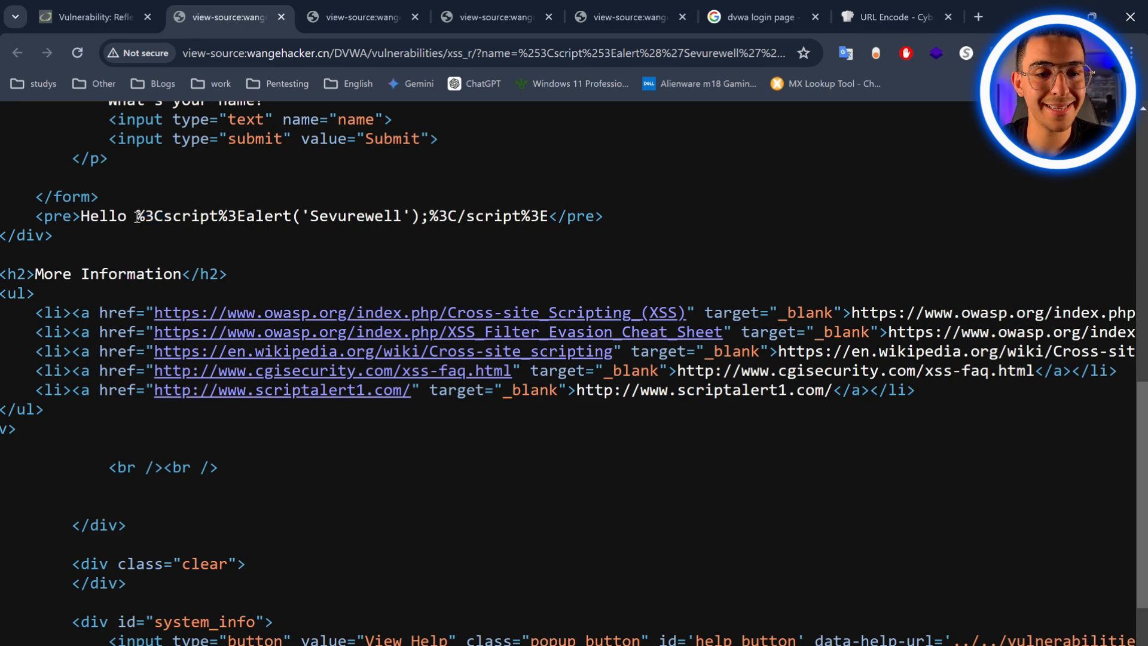
pyautogui.doubleClick(143, 215)
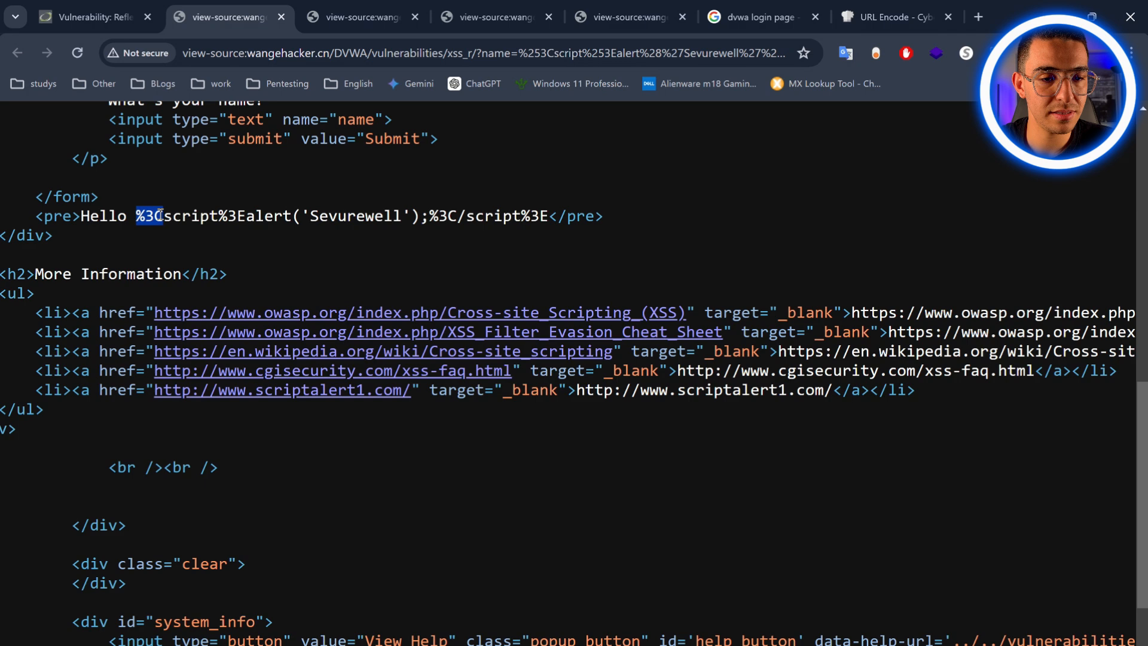
pyautogui.scroll(-3)
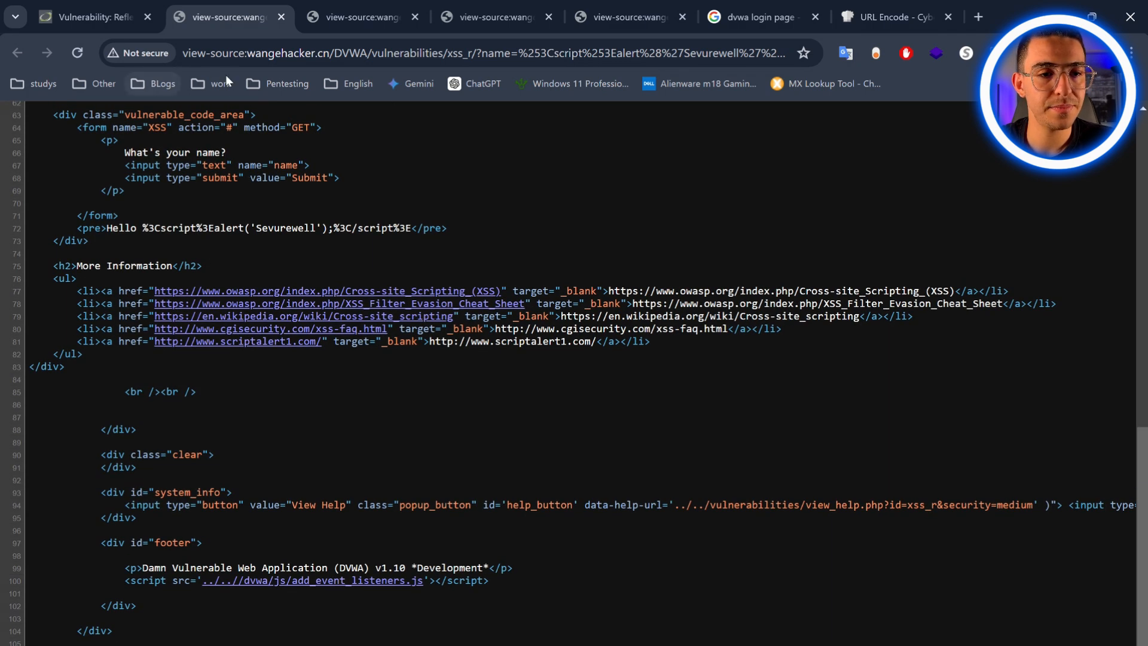
pyautogui.click(88, 16)
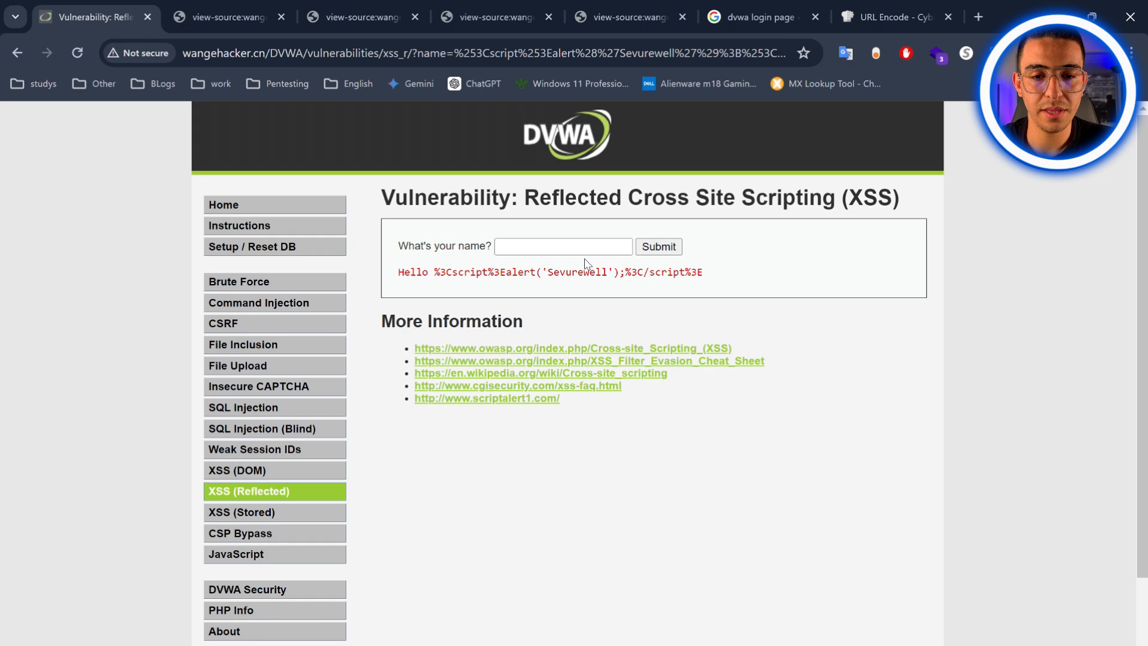
# Step: Rewrite the payload in Notepad as <ScrIpT>alert('Sevurewell');</ScrIpT> and copy it into the name field
pyautogui.click(563, 247)
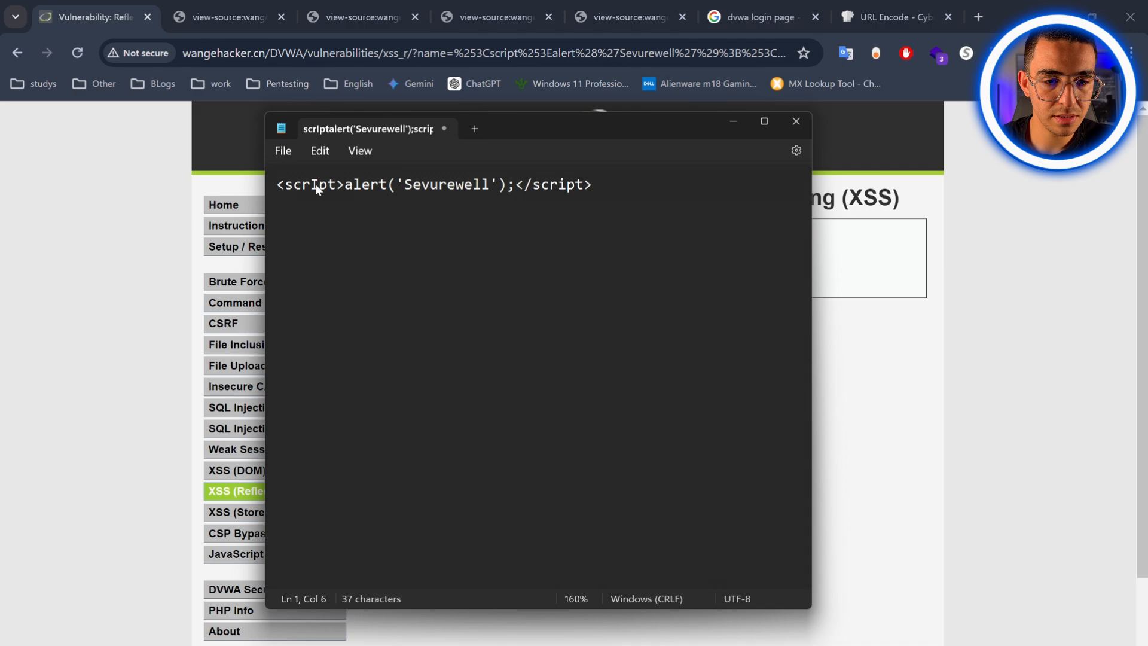
pyautogui.press('Backspace')
pyautogui.write('S')
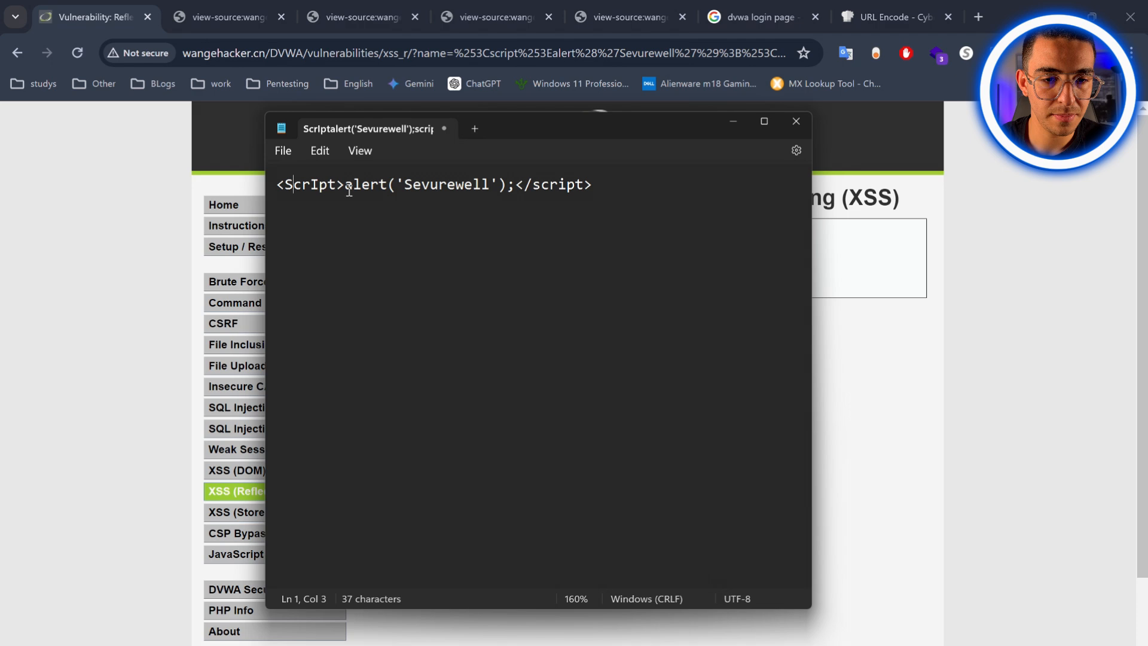
pyautogui.click(340, 184)
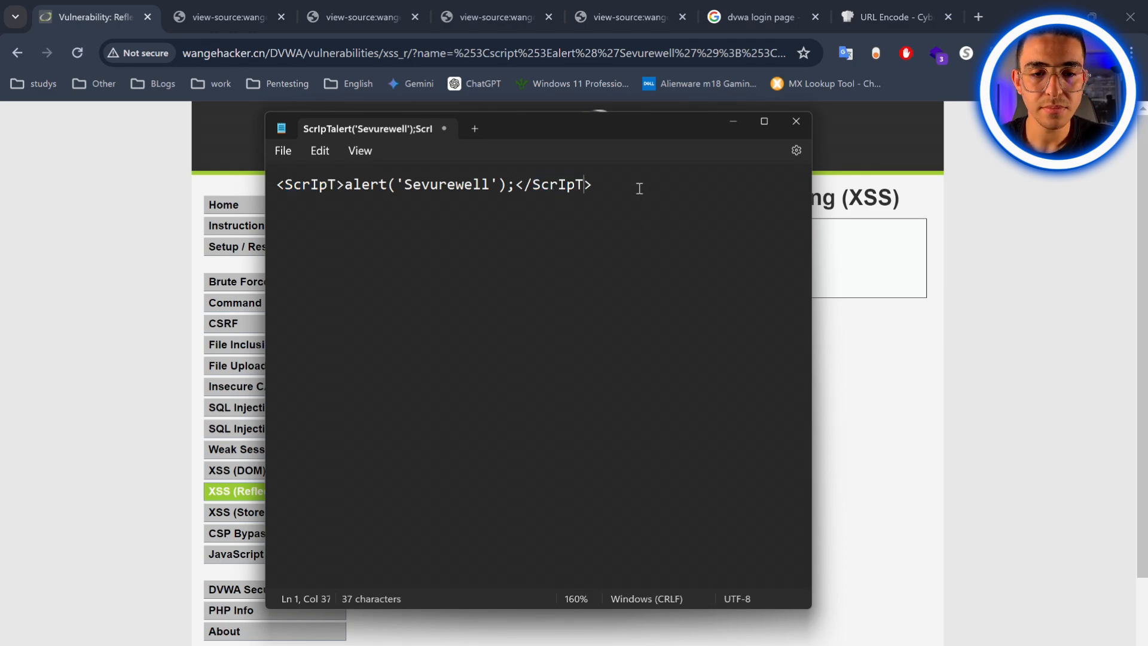
pyautogui.press('ctrl+a')
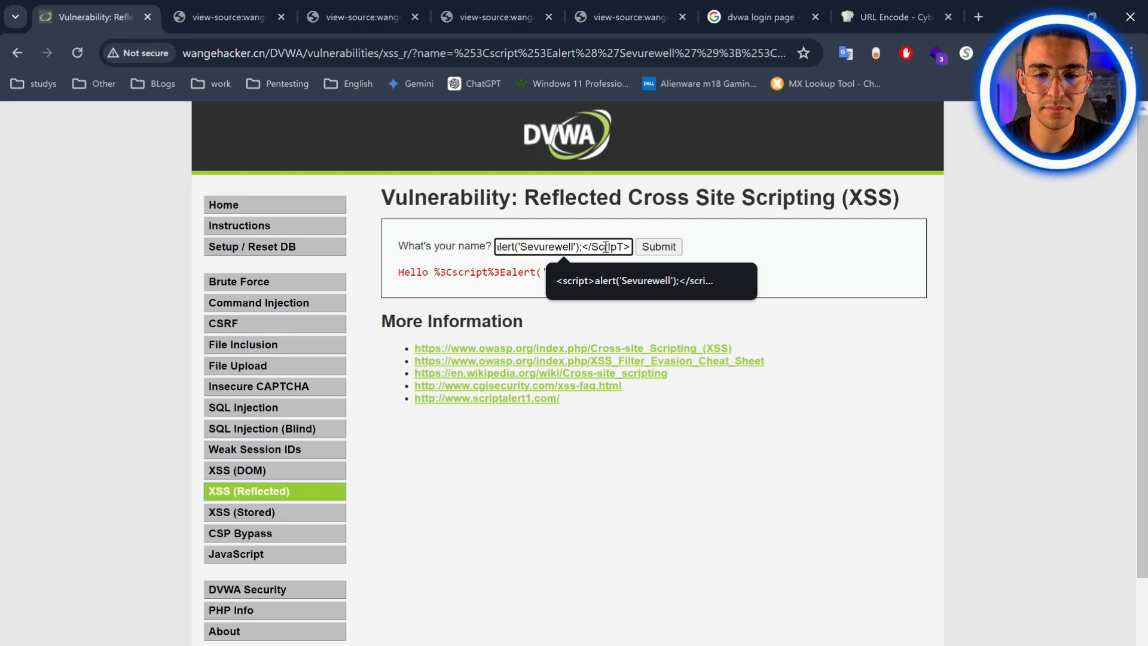
# Step: Submit the mixed-case ScrIpT payload, dismiss the Sevurewell alert and view the page source
pyautogui.click(656, 247)
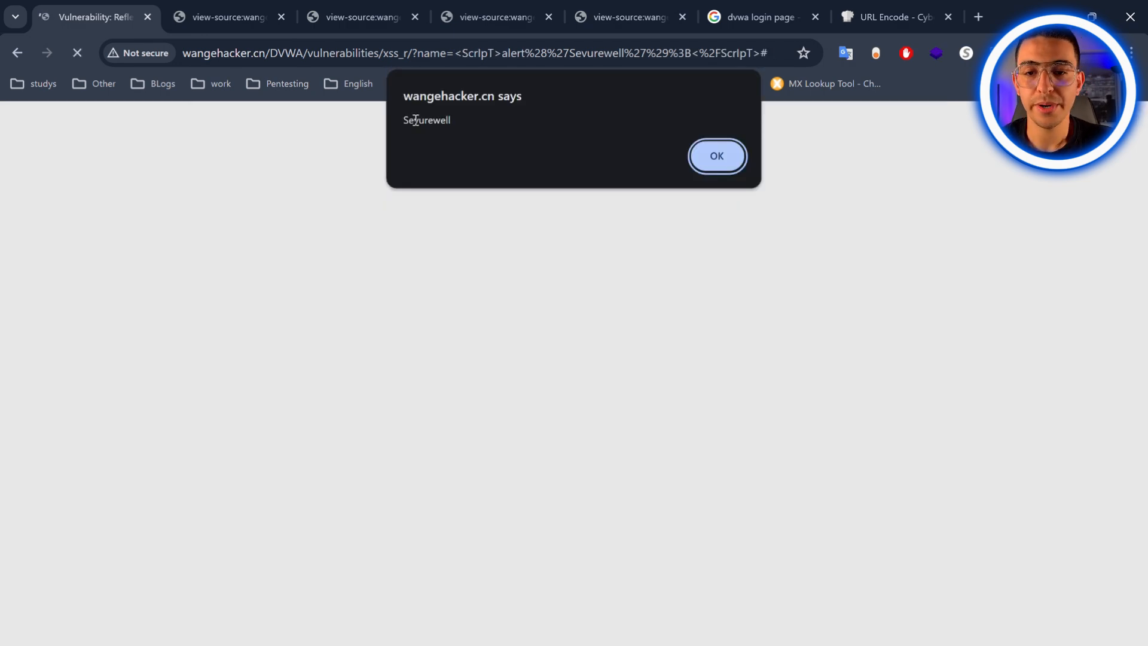
pyautogui.click(716, 155)
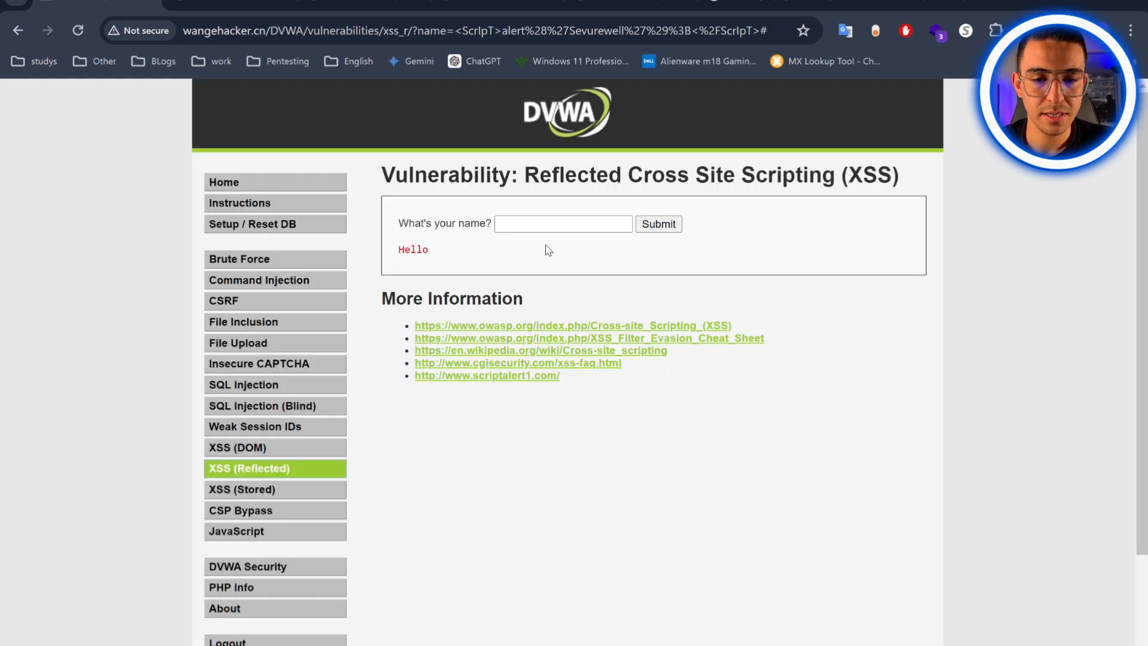
pyautogui.rightClick(545, 250)
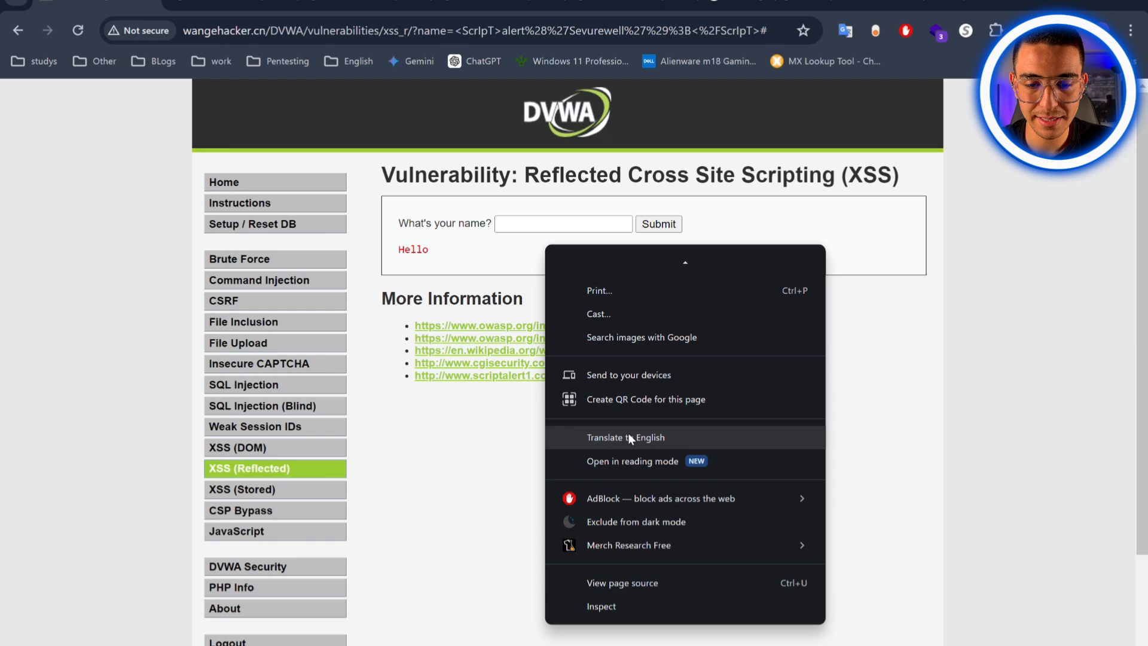
pyautogui.click(621, 582)
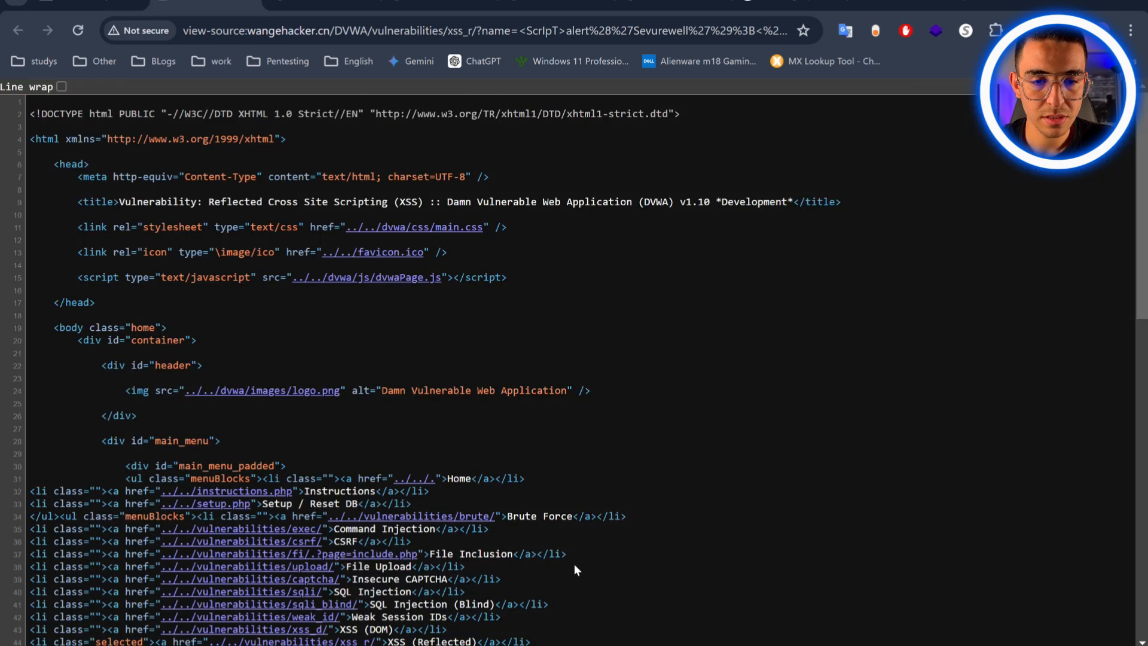
# Step: Confirm the <ScrIpT> tag is reflected intact in source, then return to the DVWA page
pyautogui.scroll(-3)
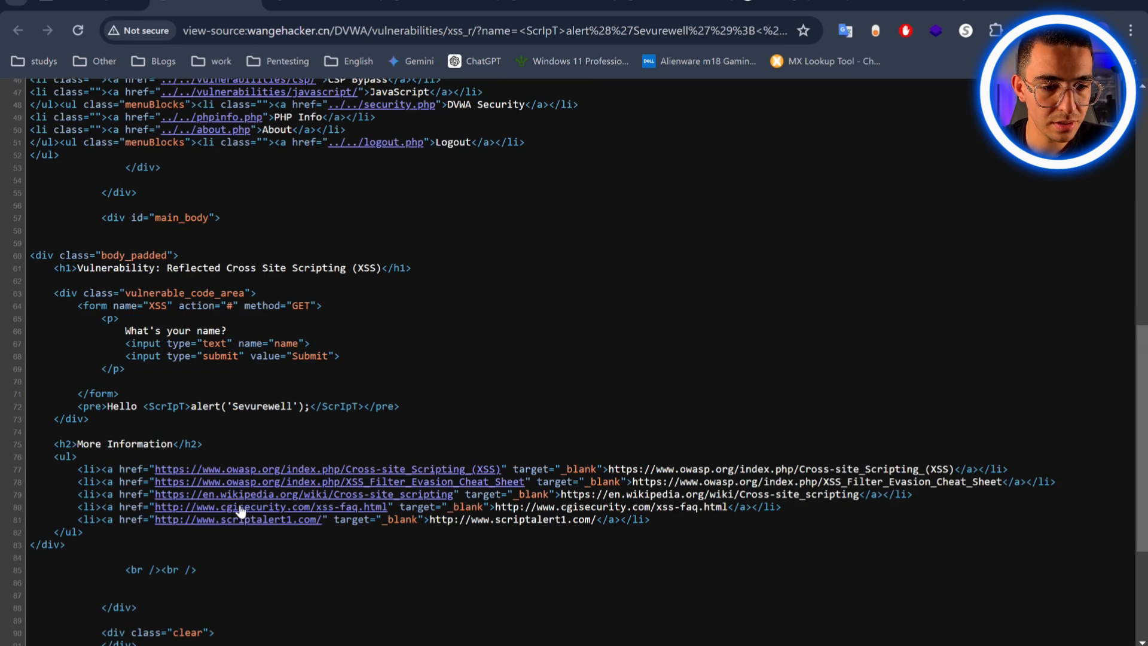
pyautogui.doubleClick(227, 423)
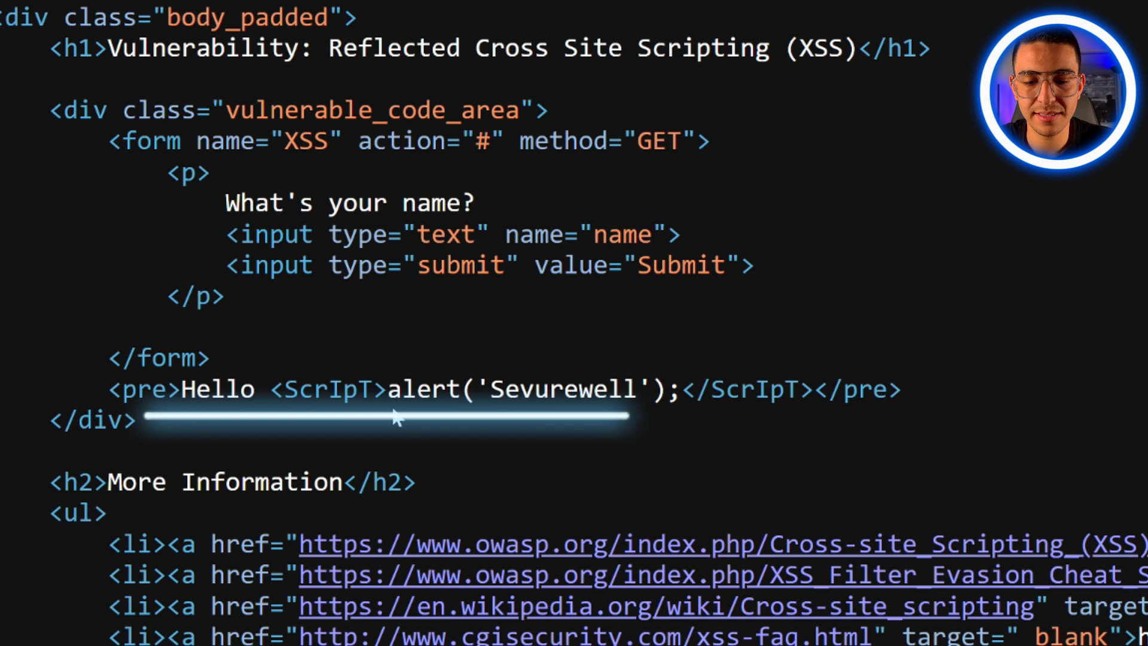
pyautogui.scroll(-3)
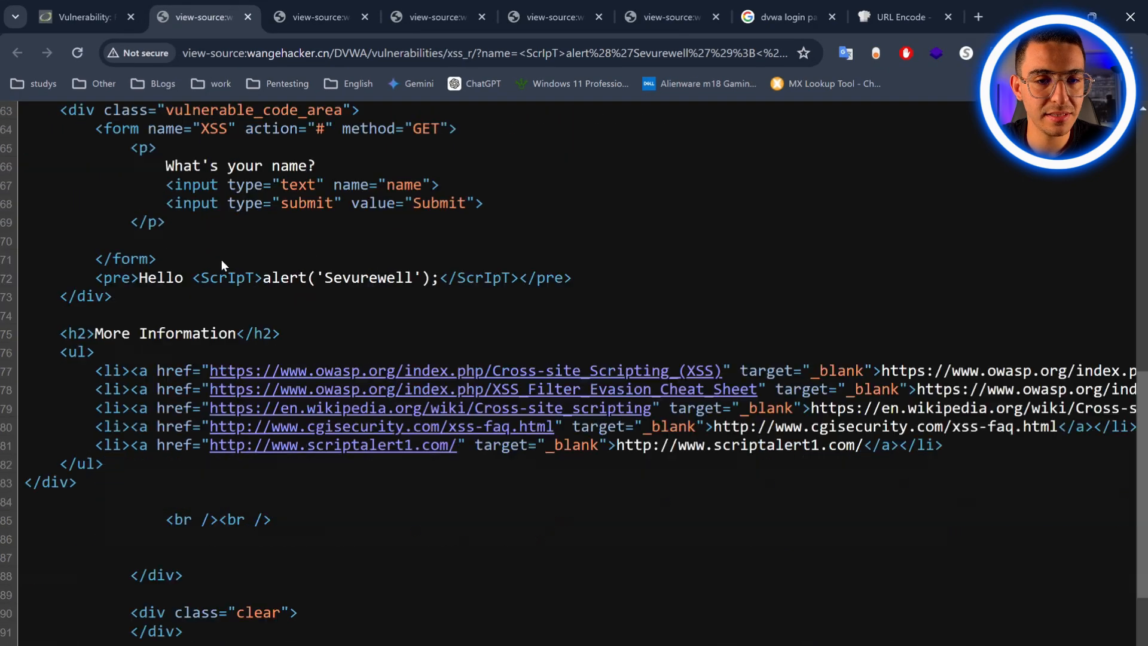
pyautogui.click(898, 15)
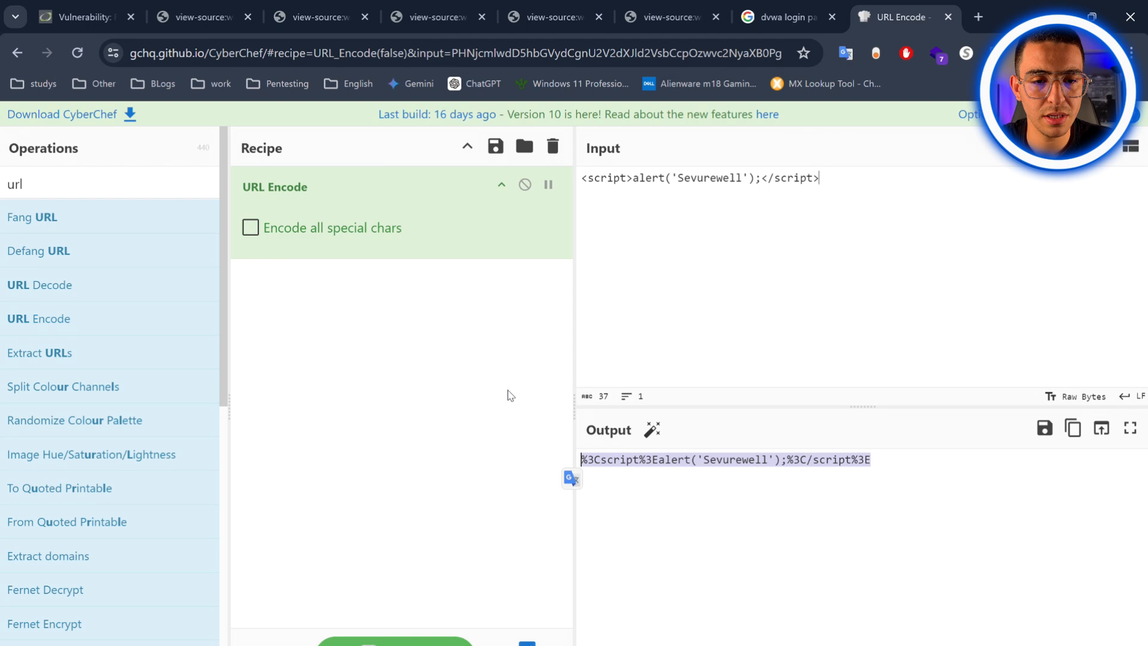
pyautogui.click(81, 17)
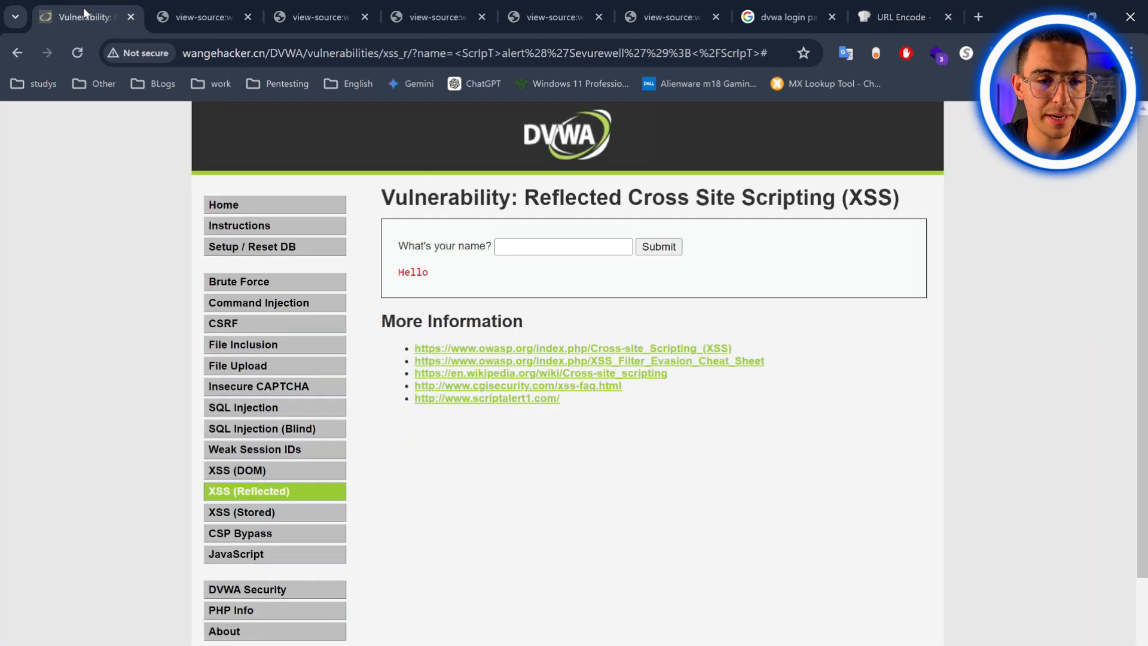
pyautogui.moveTo(520, 277)
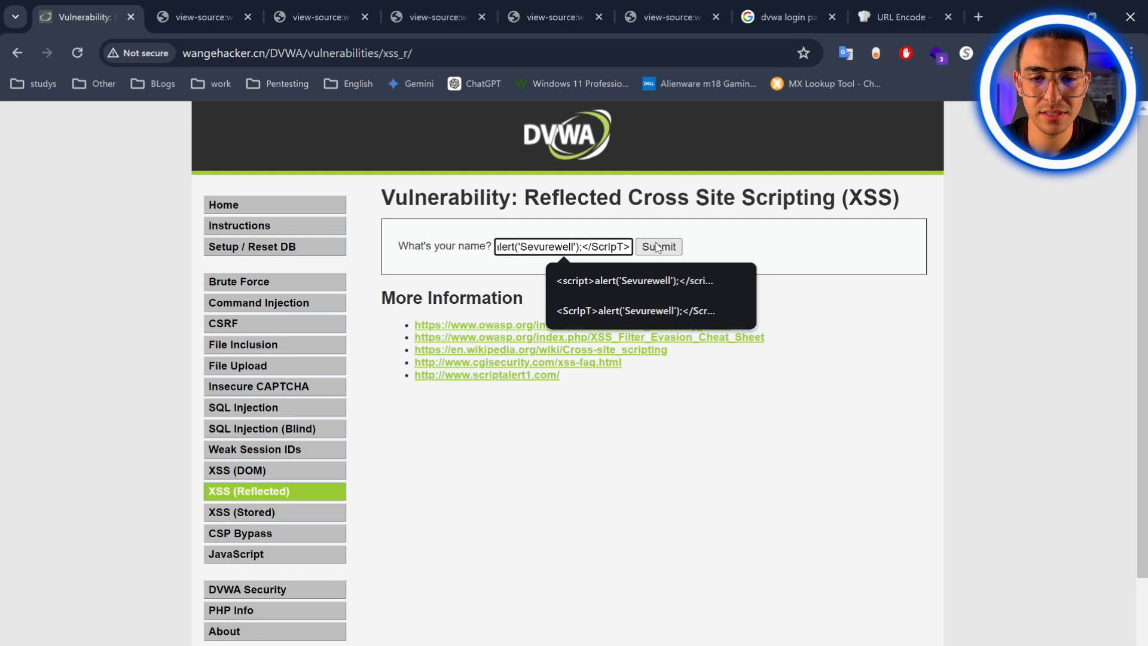
# Step: Submit the mixed-case payload at high security, which reflects only Hello >, and check its source
pyautogui.click(657, 247)
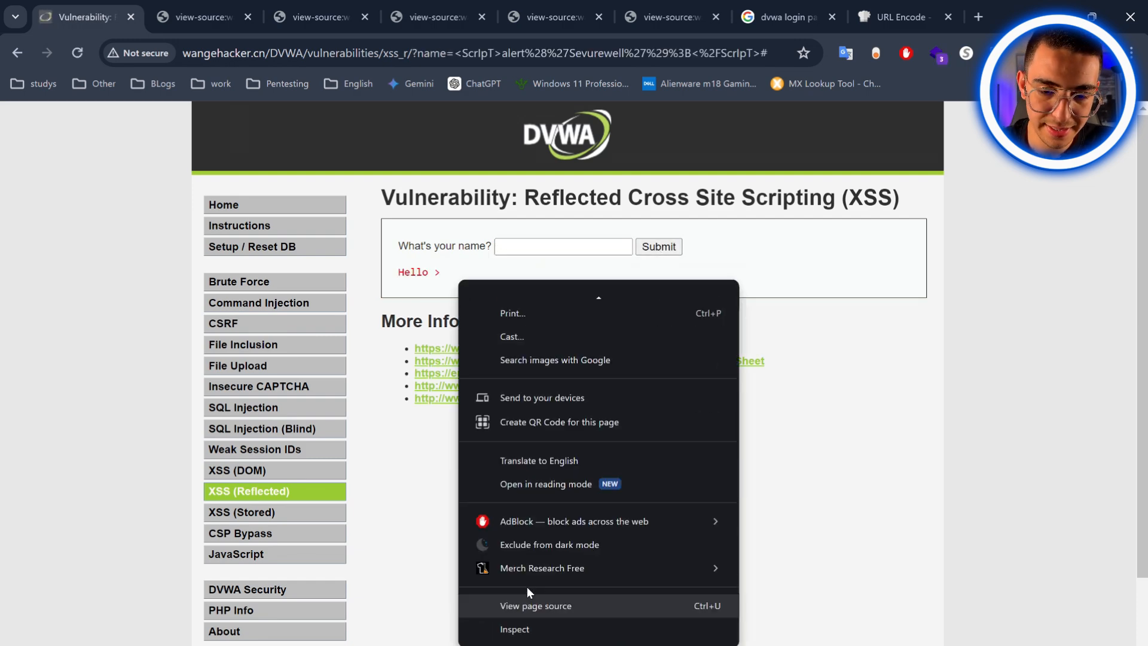
pyautogui.click(535, 605)
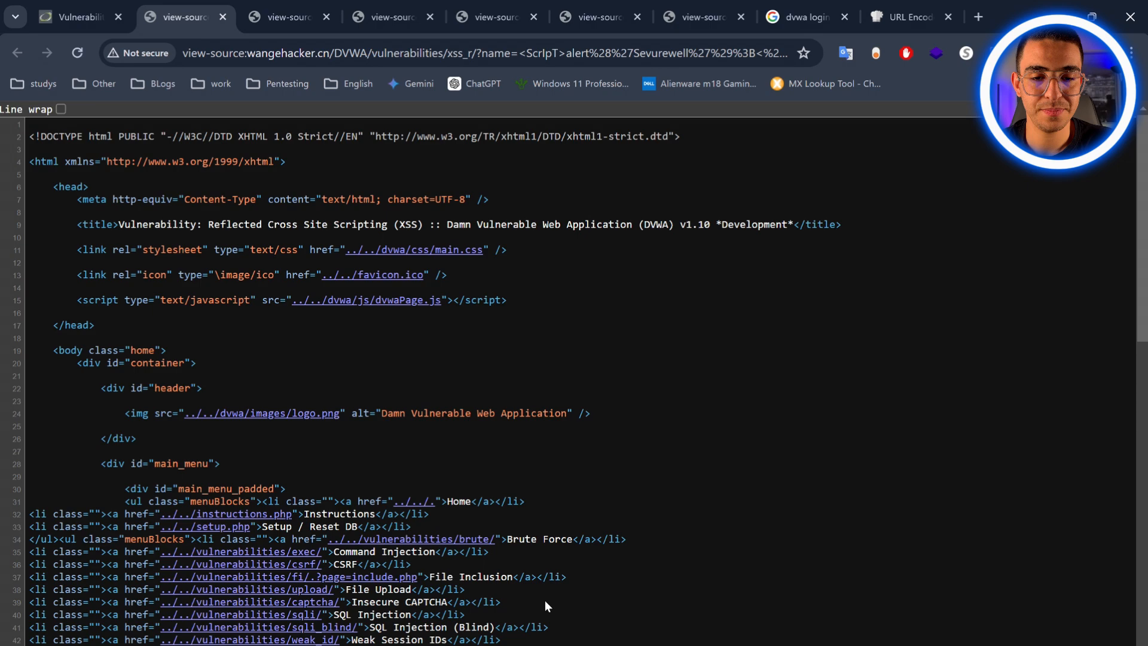
pyautogui.scroll(-3)
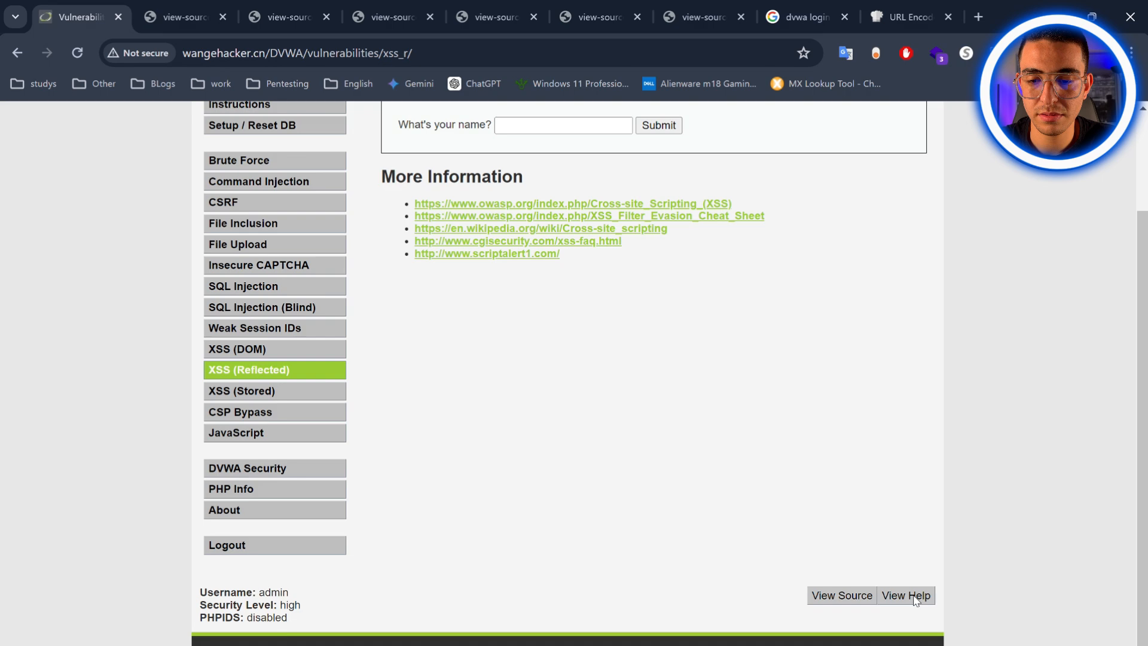
# Step: Read the View Help notes showing the high level strips the s*c*r*i*p*t pattern
pyautogui.click(904, 596)
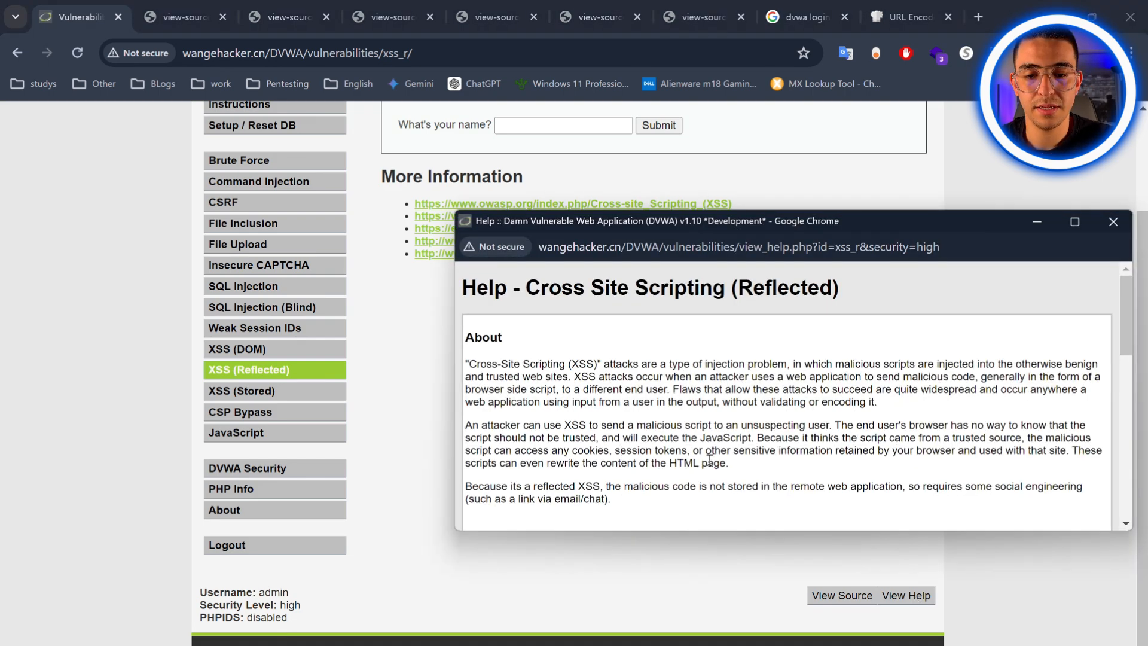
pyautogui.scroll(-3)
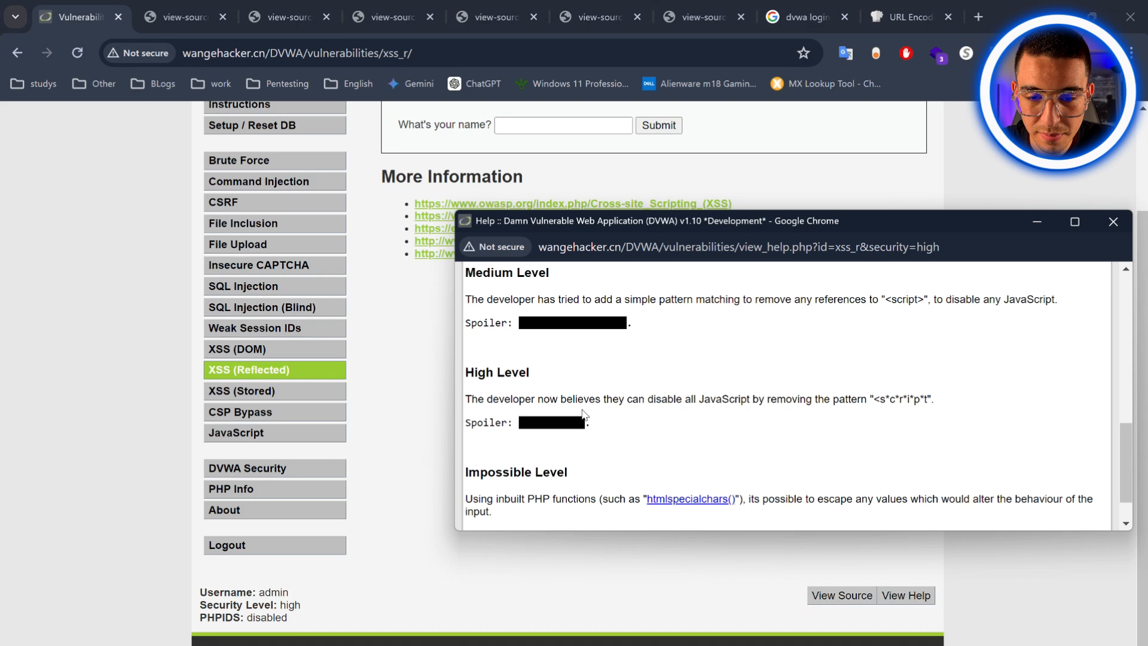
pyautogui.moveTo(731, 412)
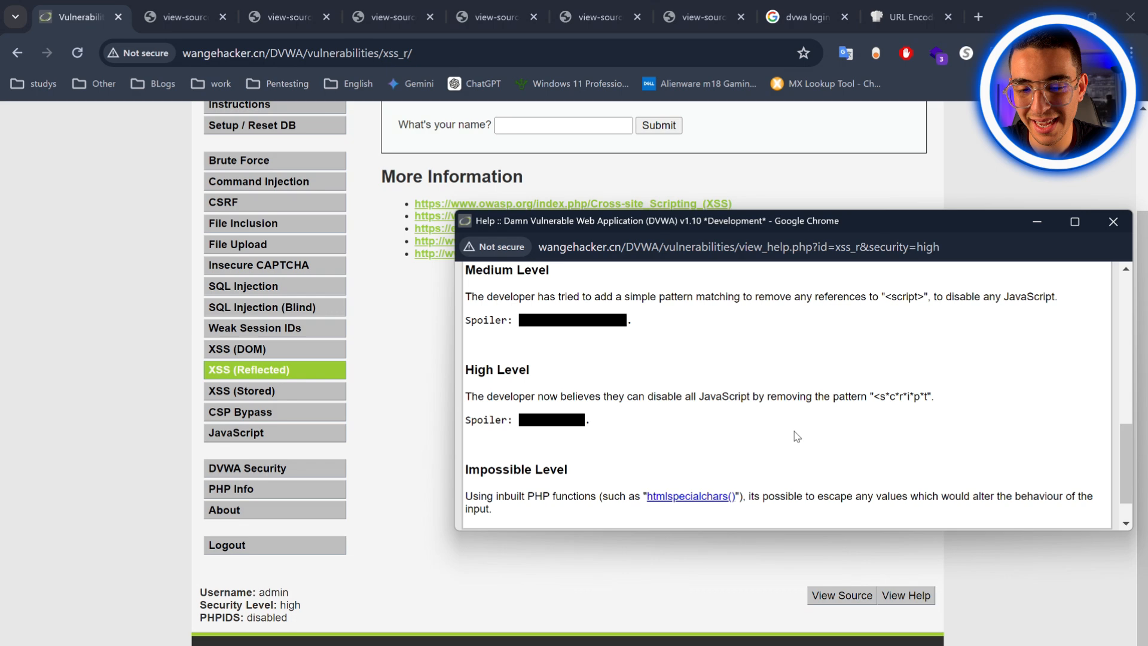
pyautogui.moveTo(796, 435)
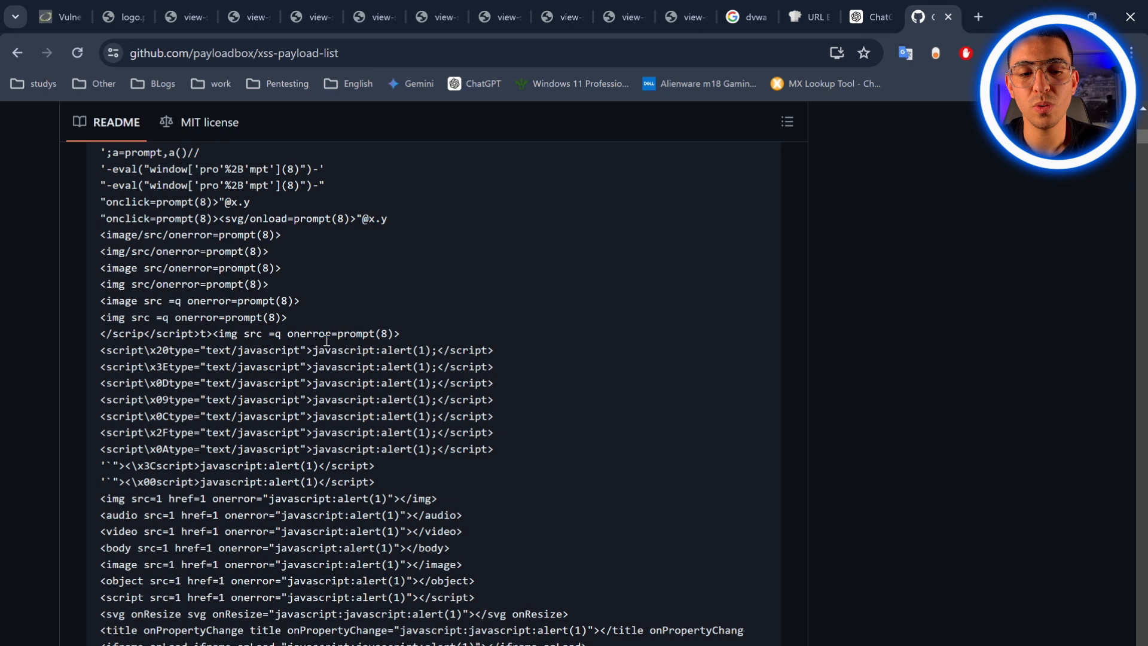
# Step: Submit <img src=xonerror=alert('XSS')> as the name, reflecting Hello with a broken image, and inspect the header logo
pyautogui.click(61, 15)
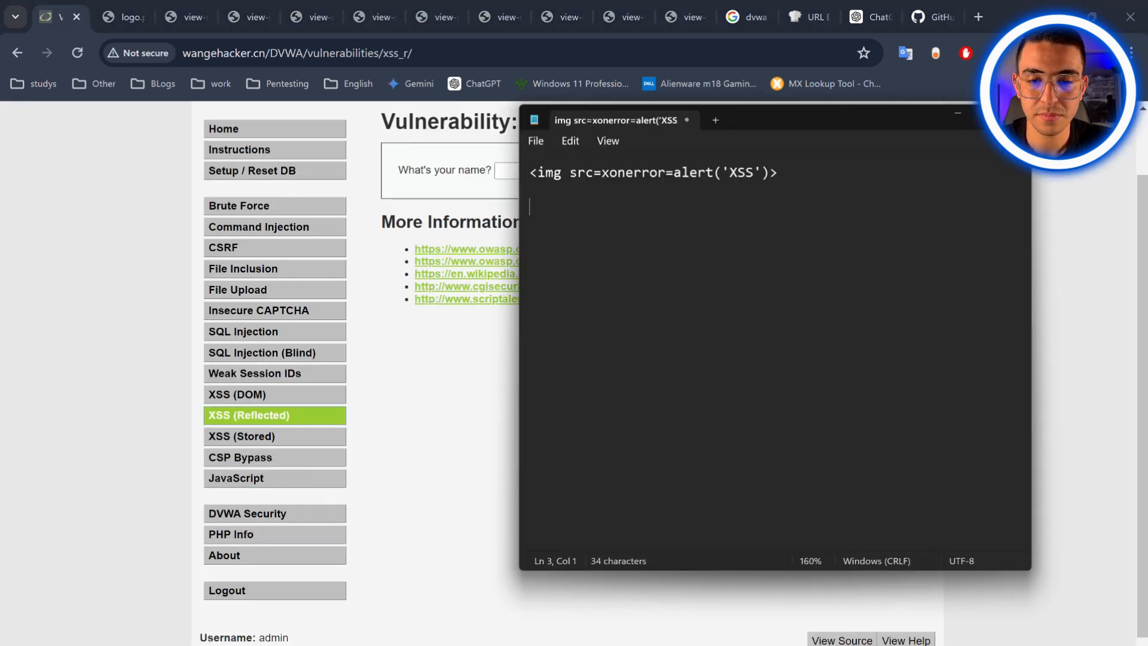
pyautogui.moveTo(621, 119); pyautogui.dragTo(622, 83)
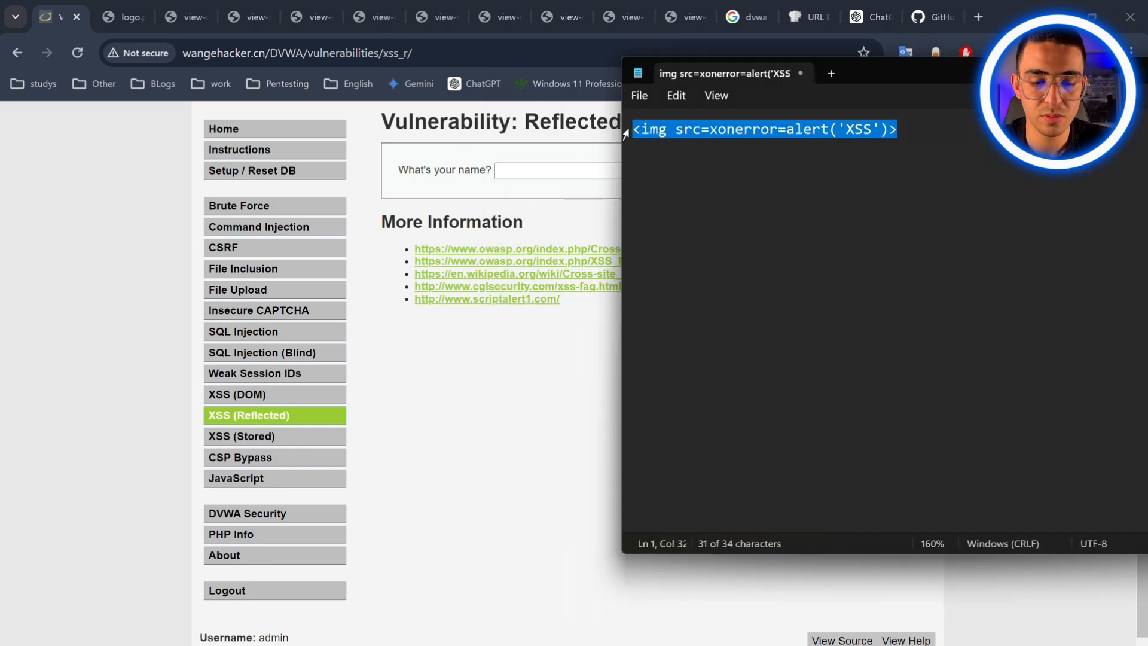
pyautogui.click(563, 170)
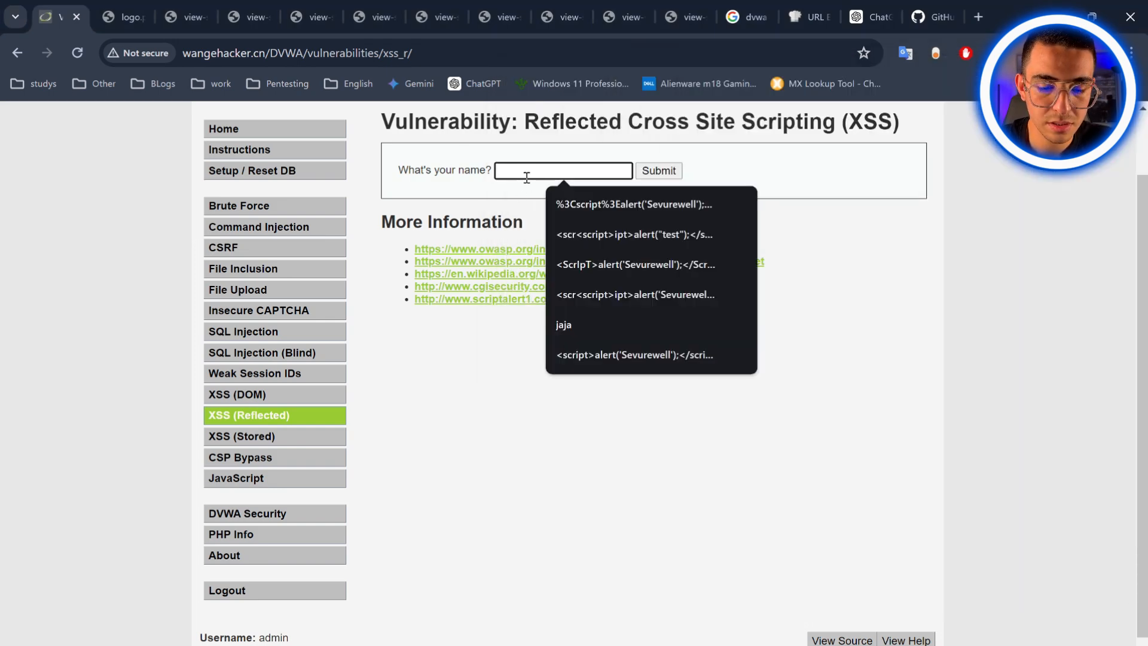
pyautogui.click(656, 171)
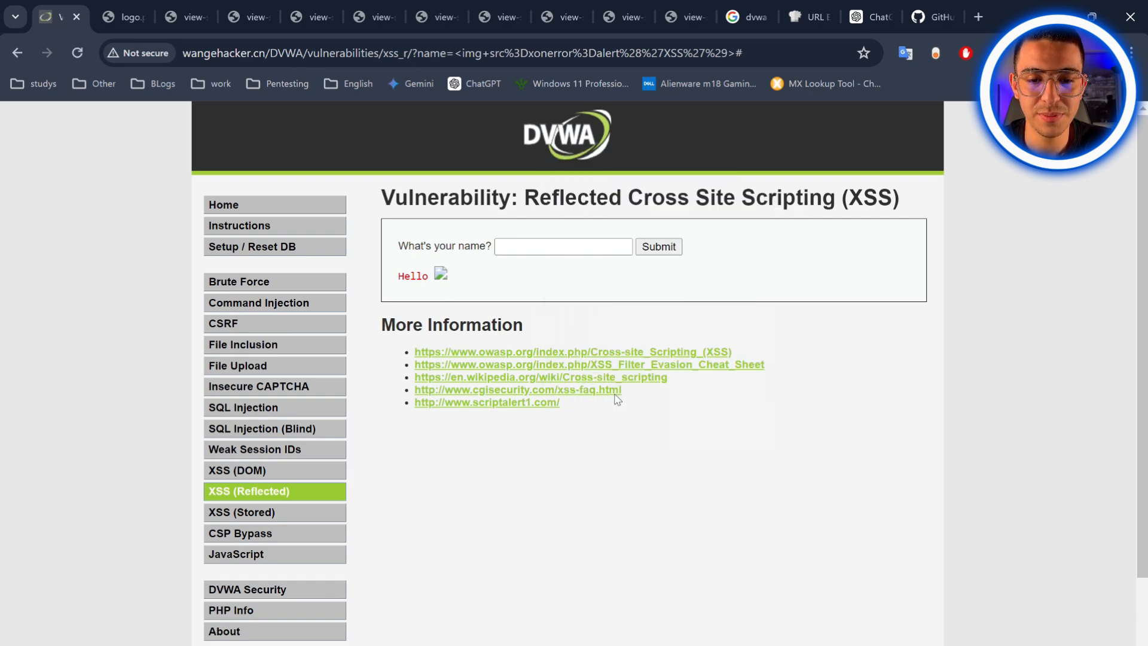
pyautogui.press('F12')
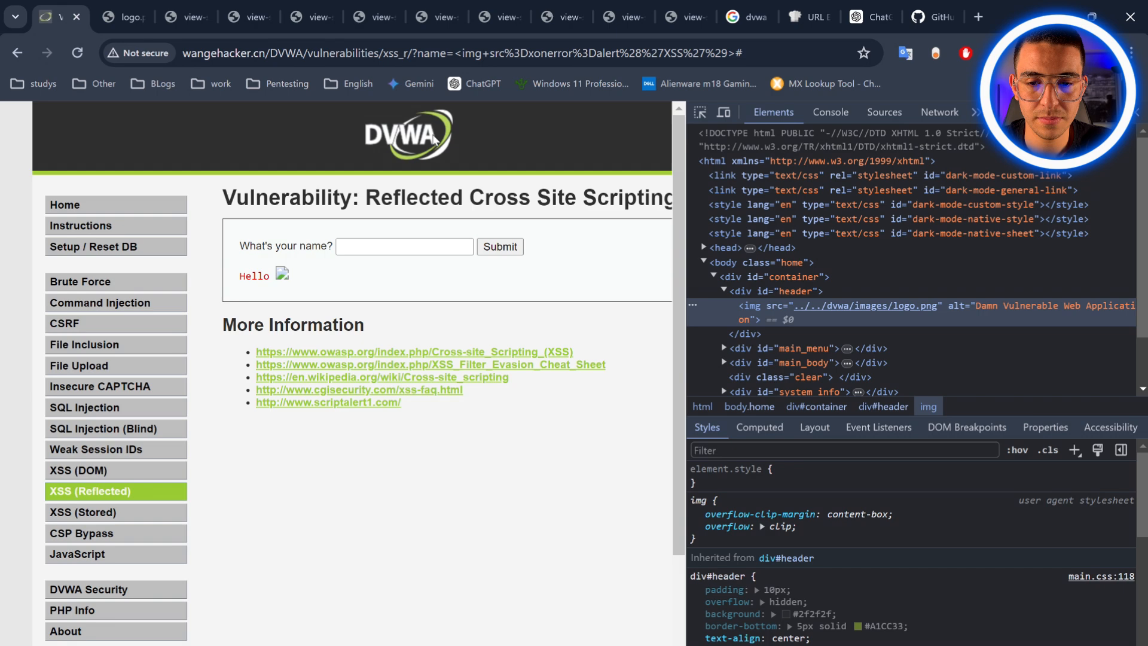
pyautogui.moveTo(865, 305)
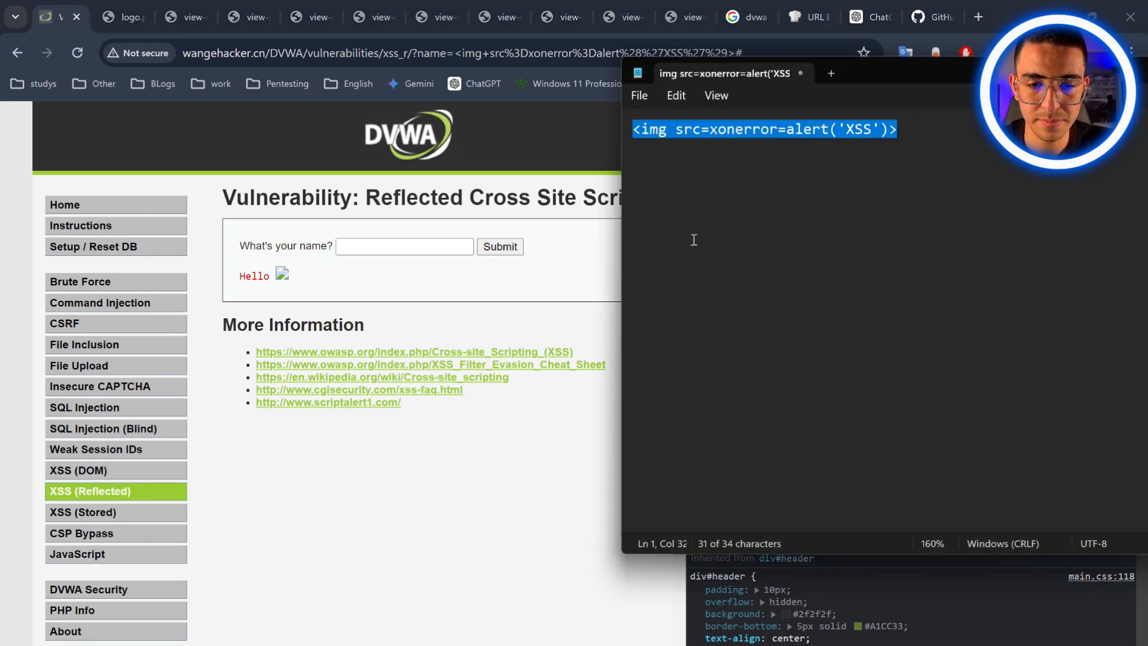
# Step: Rewrite the img payload in Notepad to use the quoted dvwa/images/logo.png URL and paste it into the name field
pyautogui.click(742, 129)
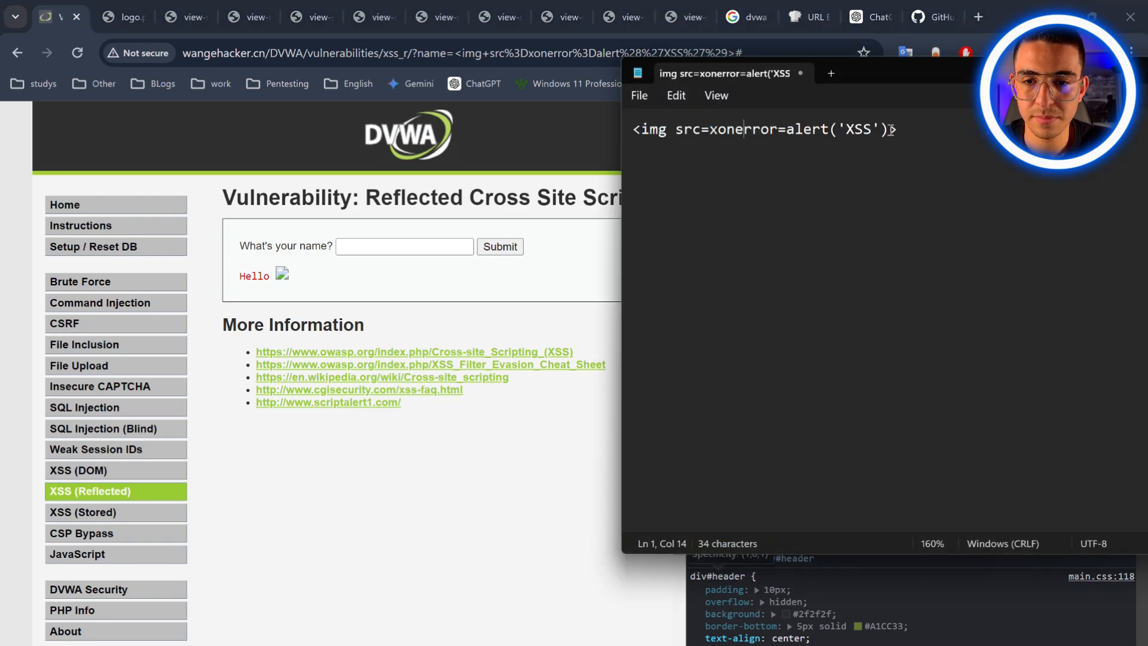
pyautogui.moveTo(745, 129); pyautogui.dragTo(883, 129)
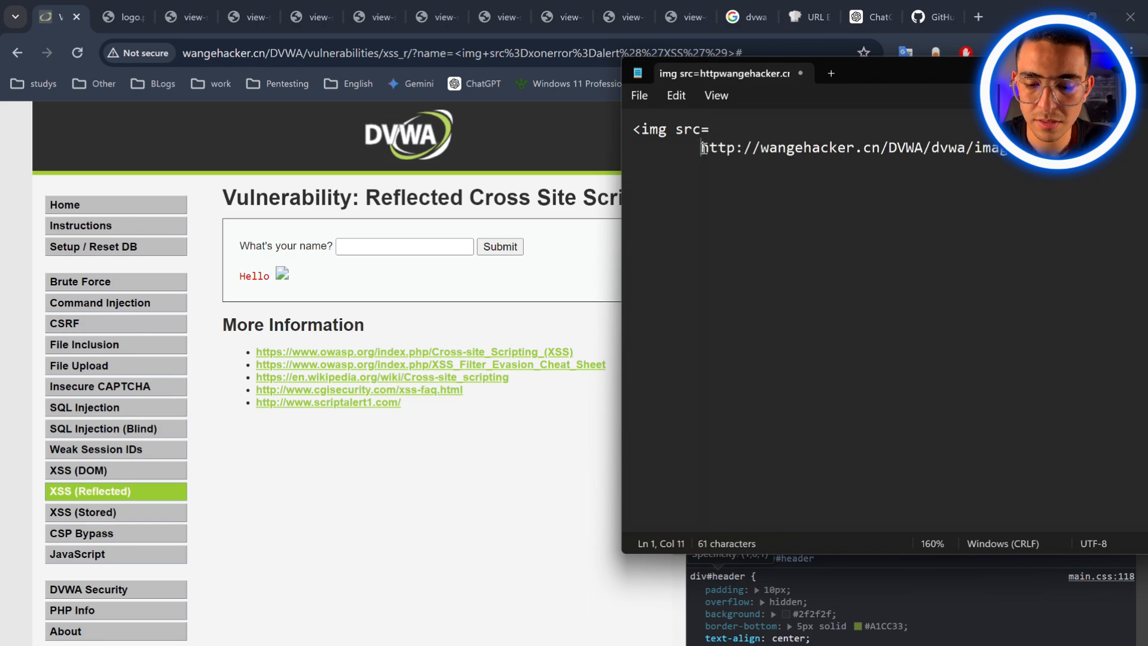
pyautogui.write('"')
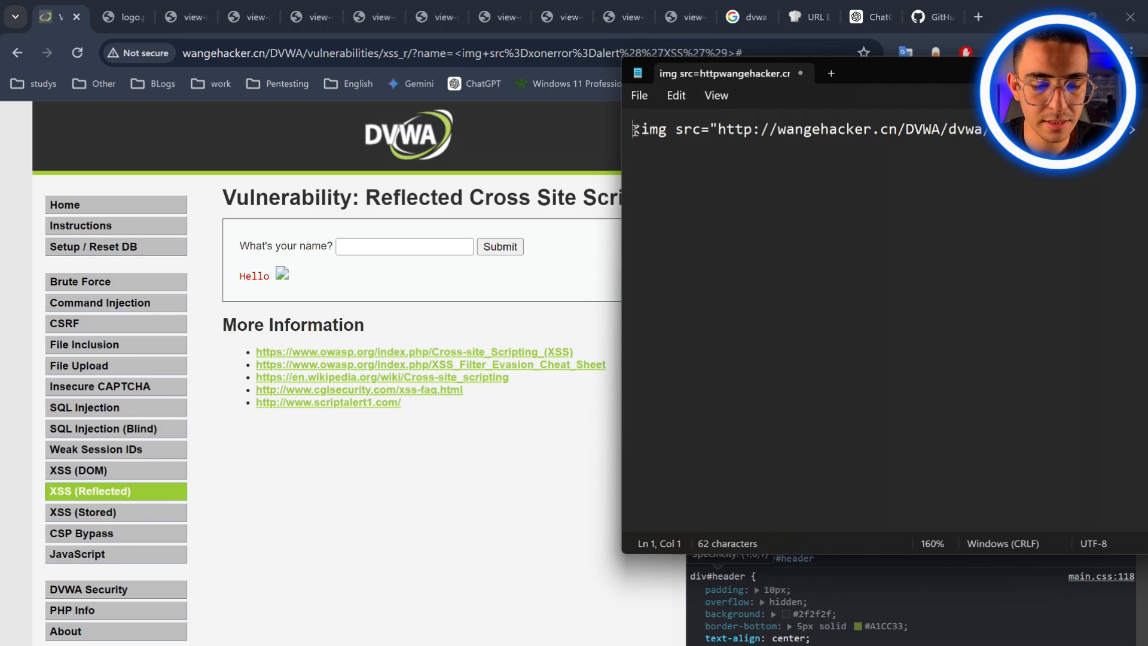
pyautogui.press('ctrl+a')
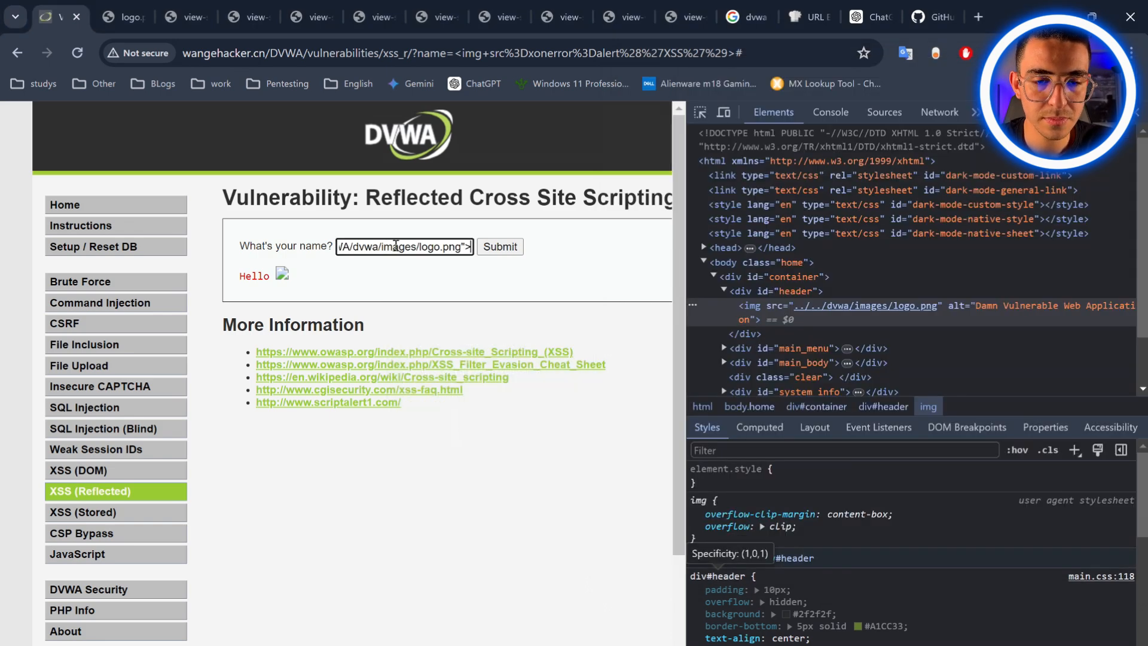
# Step: Submit the logo.png img payload as the name and let the Hello world! outro play
pyautogui.click(500, 246)
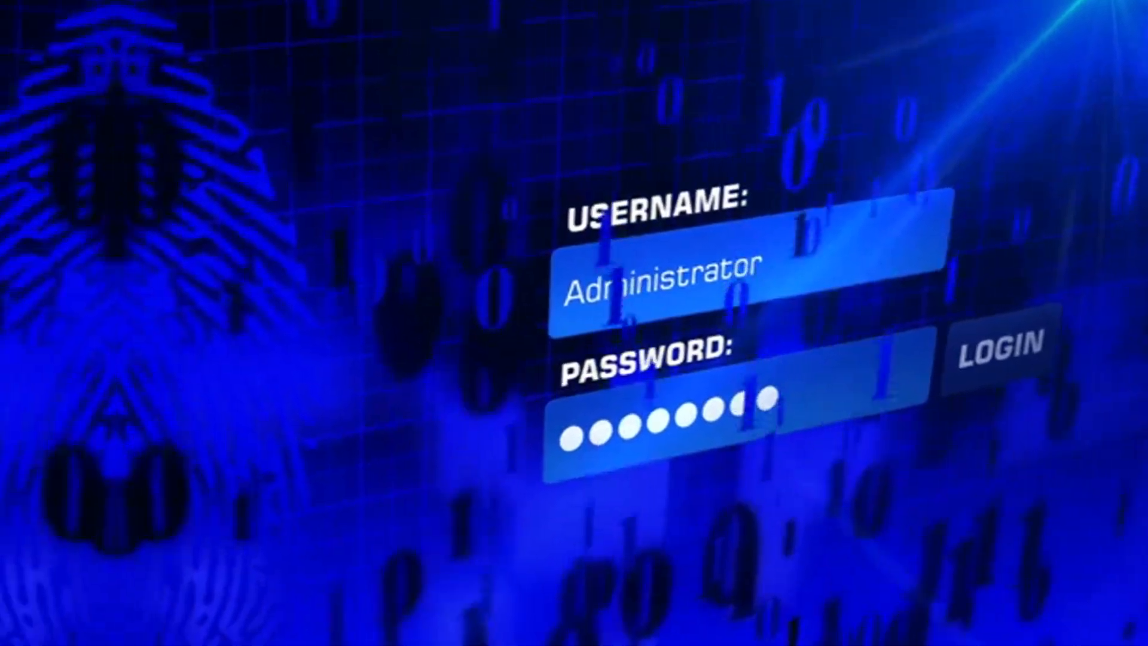
pyautogui.click(997, 351)
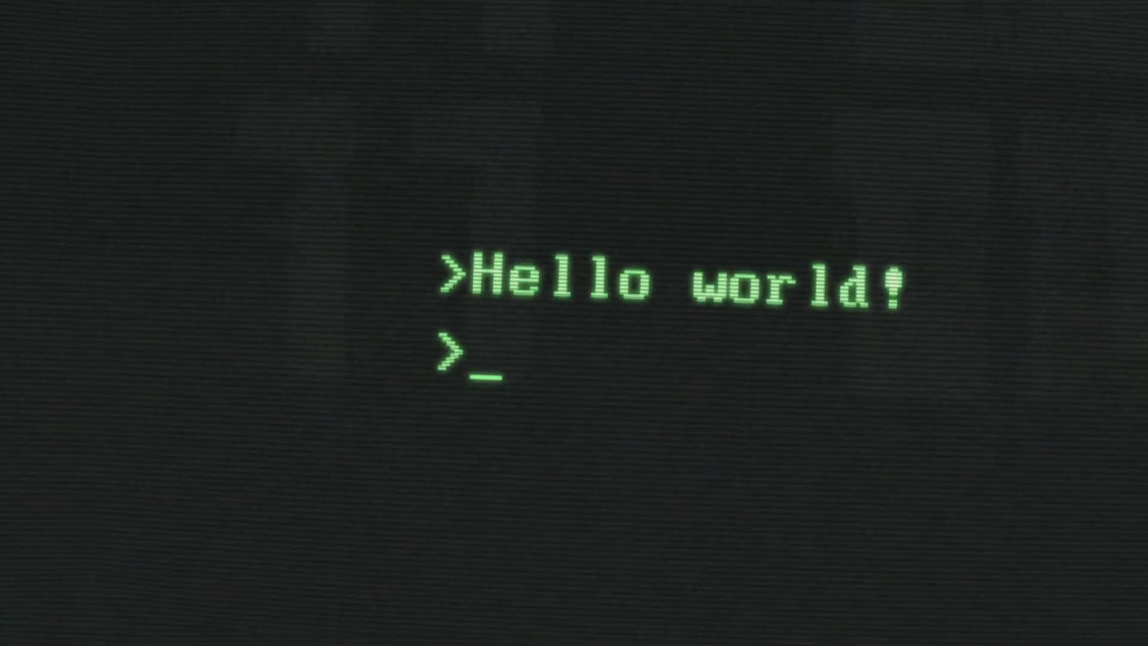